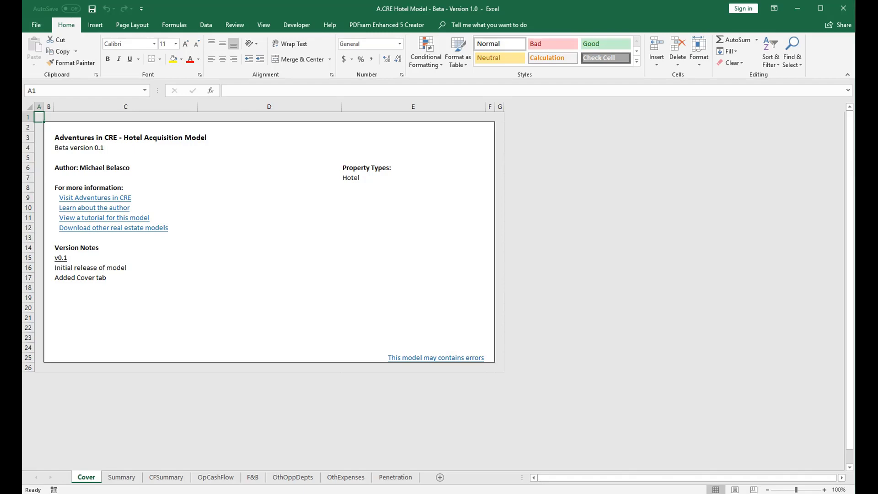
# - Leave the cover page and land on the F&B sheet's room service revenue inputs
pyautogui.click(254, 477)
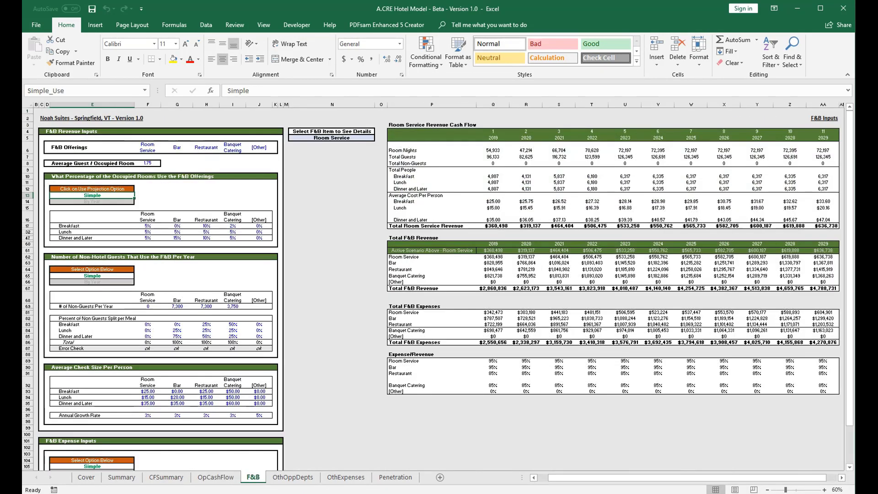
pyautogui.click(35, 194)
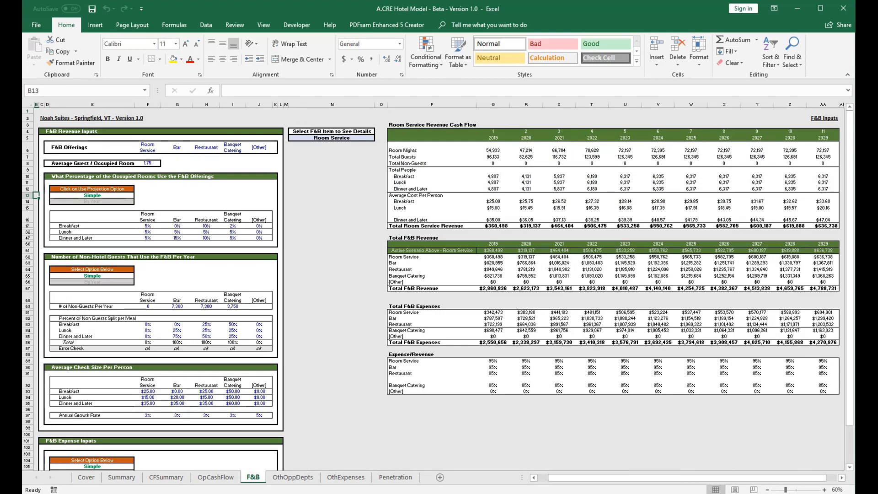
pyautogui.click(45, 118)
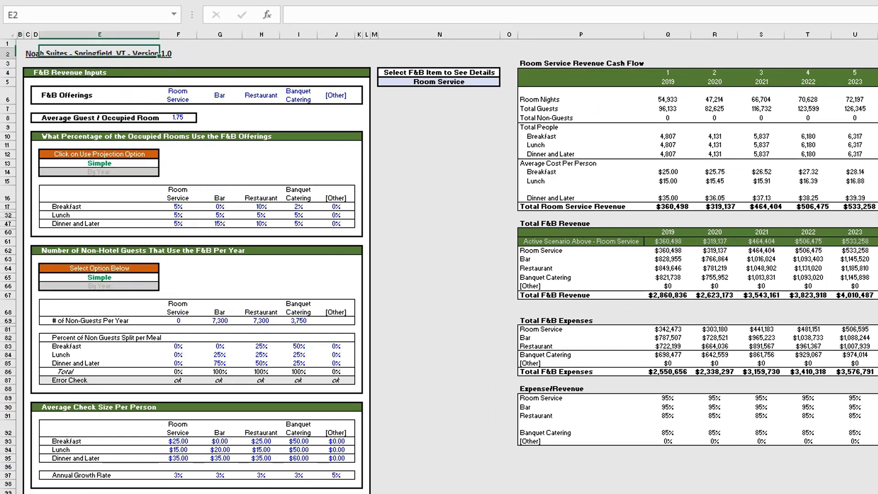
pyautogui.click(36, 64)
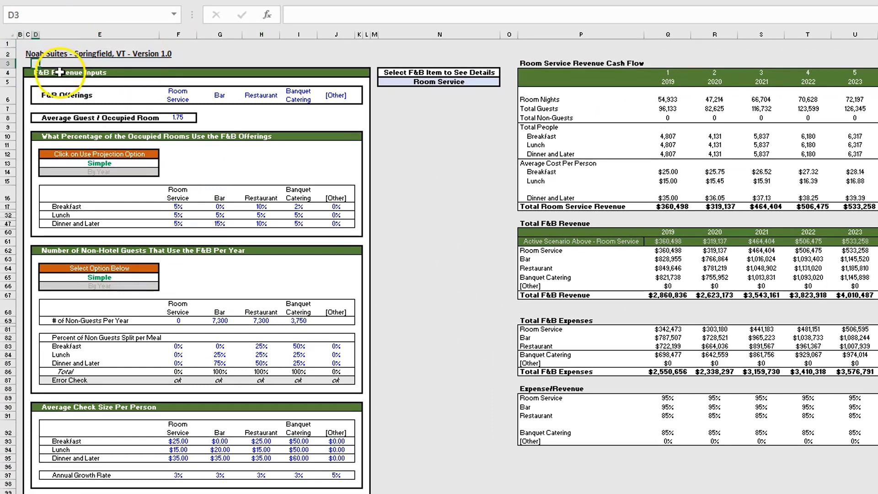
pyautogui.scroll(-3)
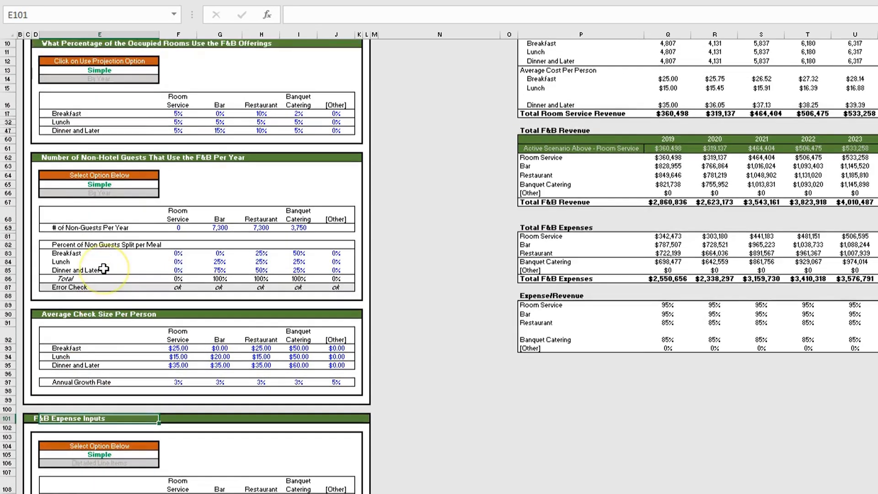
pyautogui.scroll(3)
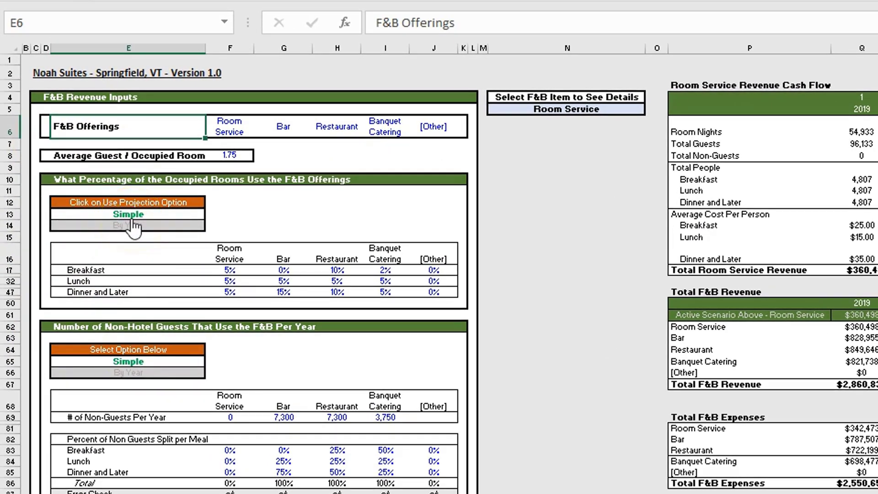
pyautogui.click(284, 127)
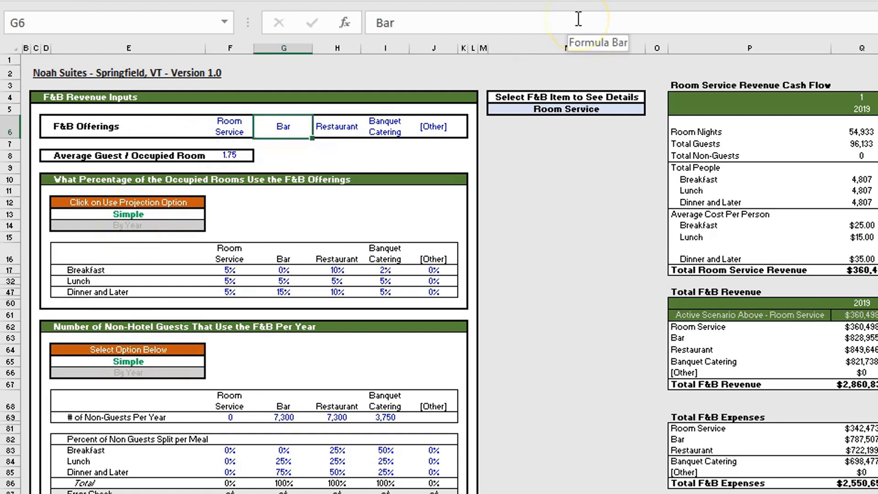
pyautogui.click(336, 126)
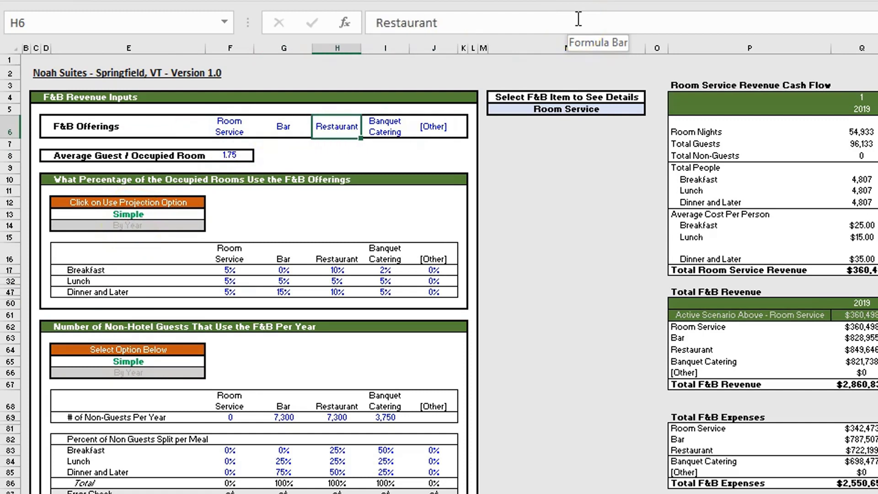
pyautogui.click(284, 127)
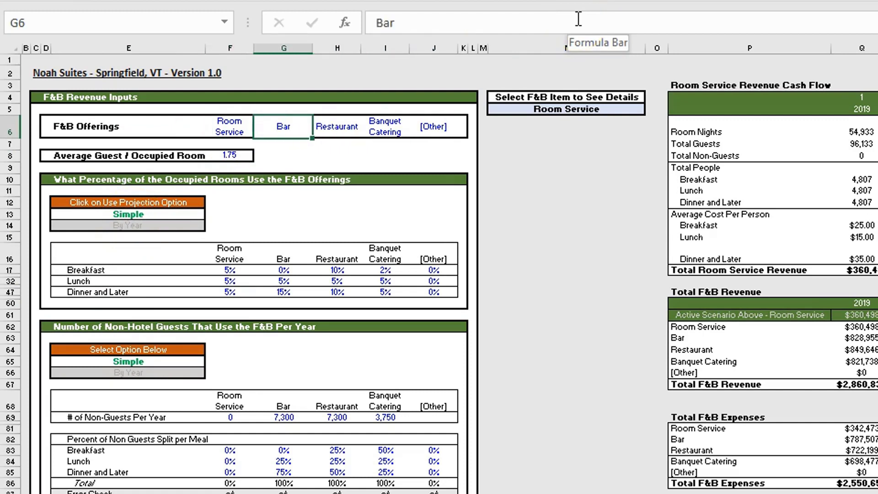
pyautogui.click(229, 156)
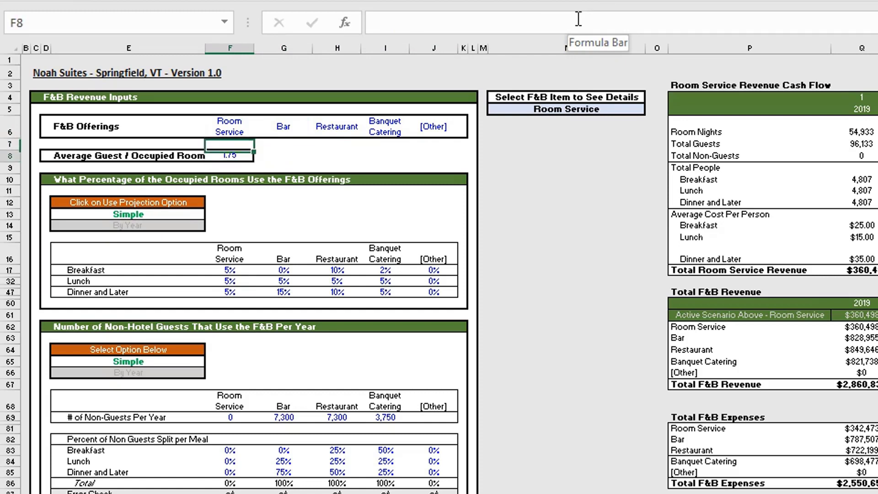
pyautogui.click(229, 156)
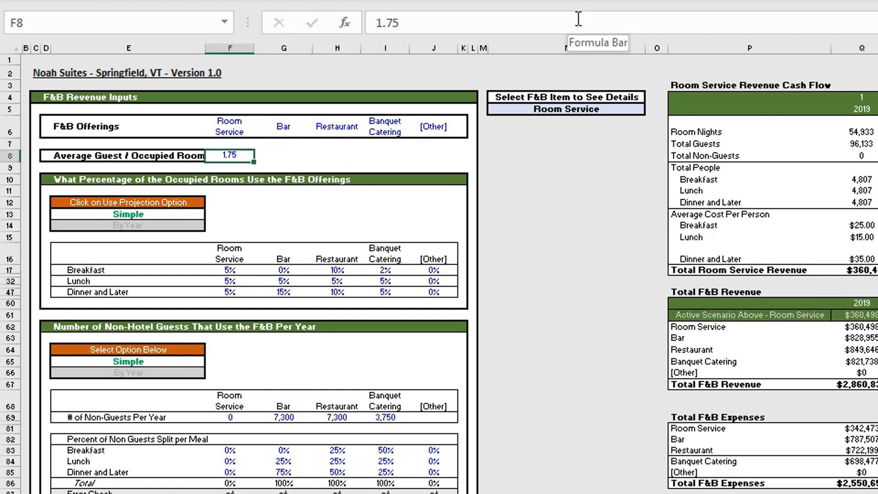
pyautogui.click(129, 180)
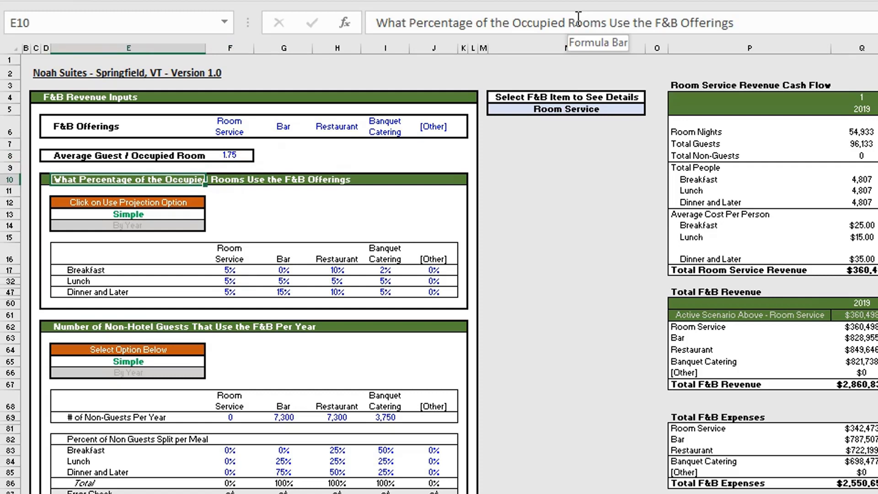
pyautogui.moveTo(580, 17)
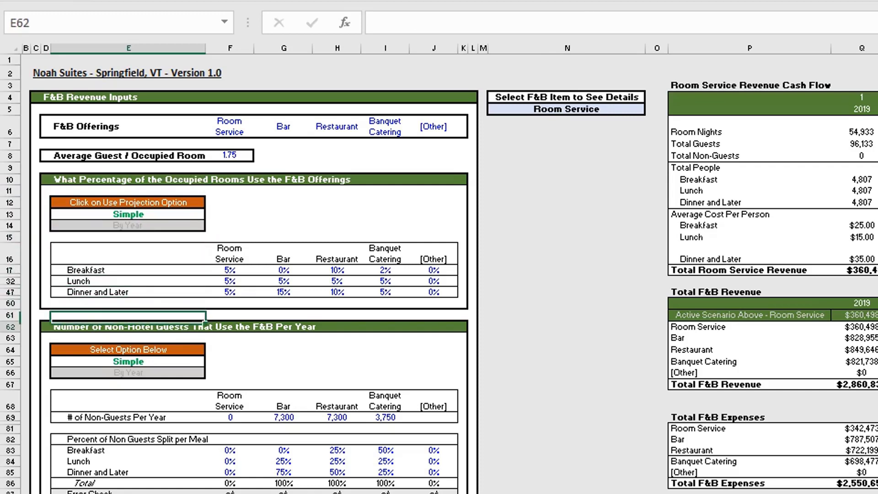
pyautogui.click(128, 327)
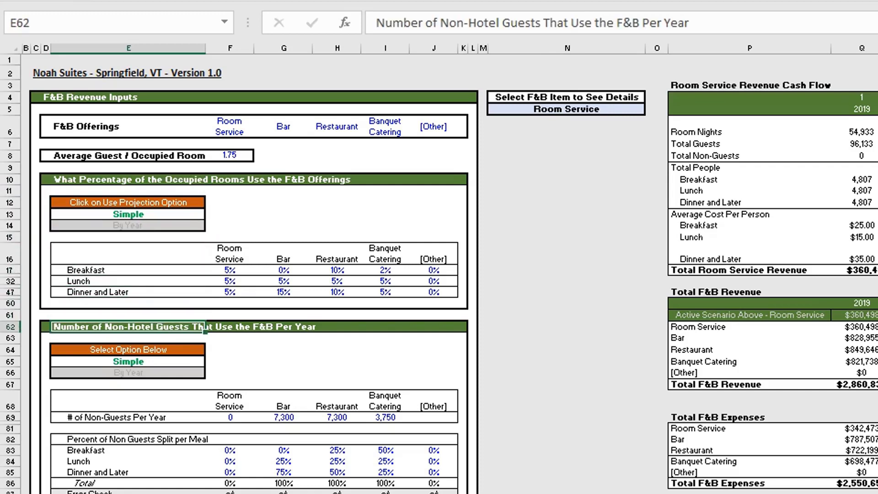
pyautogui.scroll(-3)
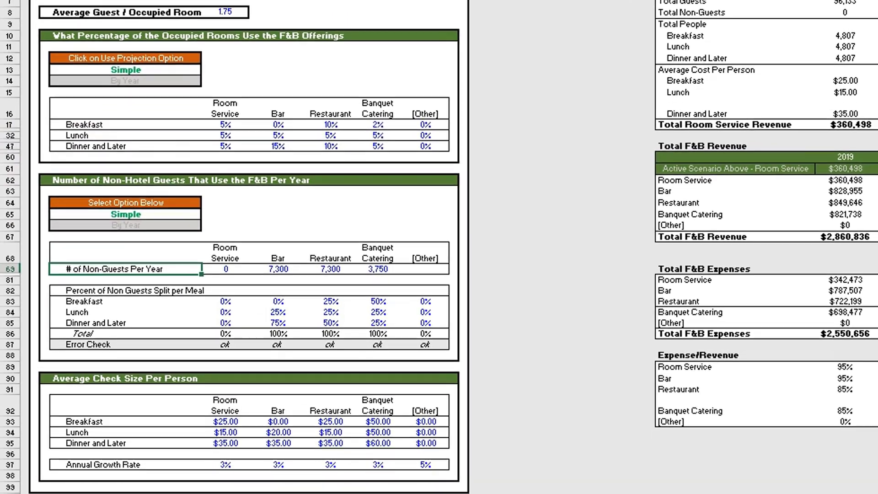
pyautogui.scroll(-3)
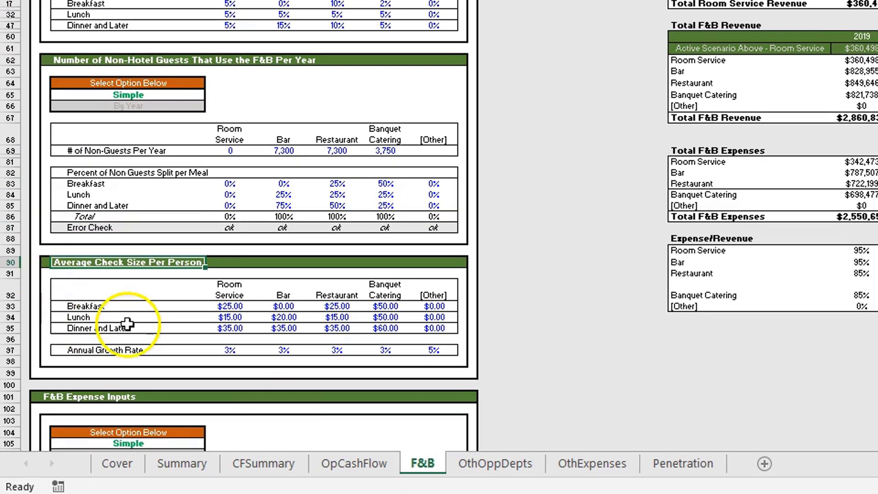
pyautogui.scroll(-3)
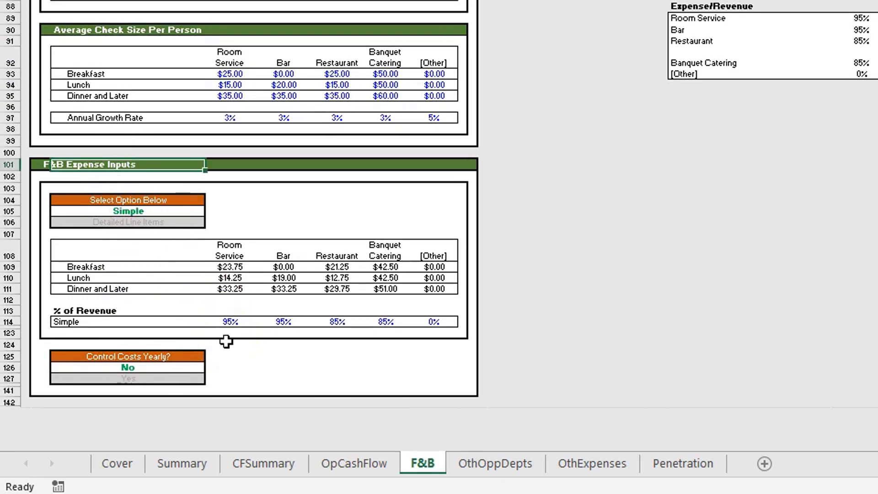
pyautogui.scroll(3)
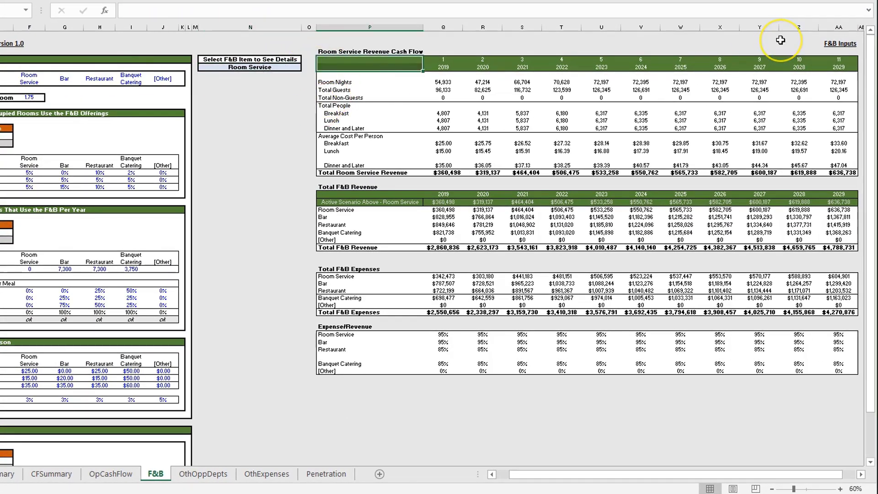
pyautogui.click(369, 51)
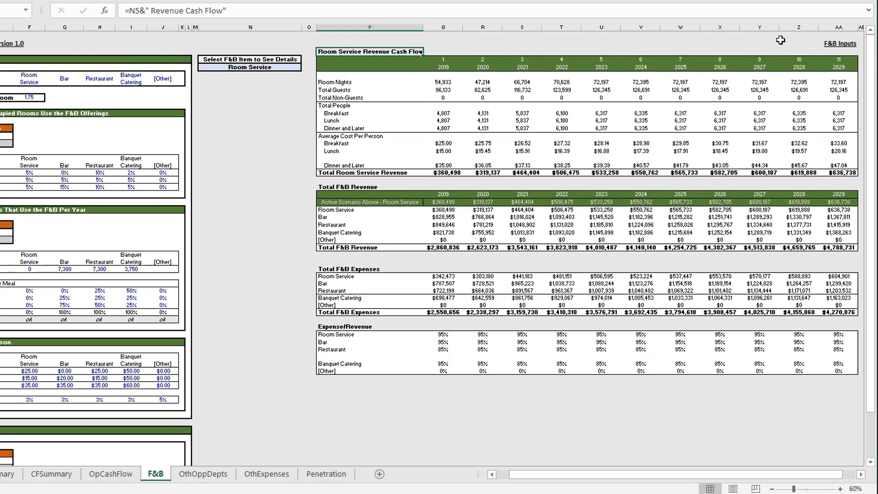
pyautogui.click(370, 68)
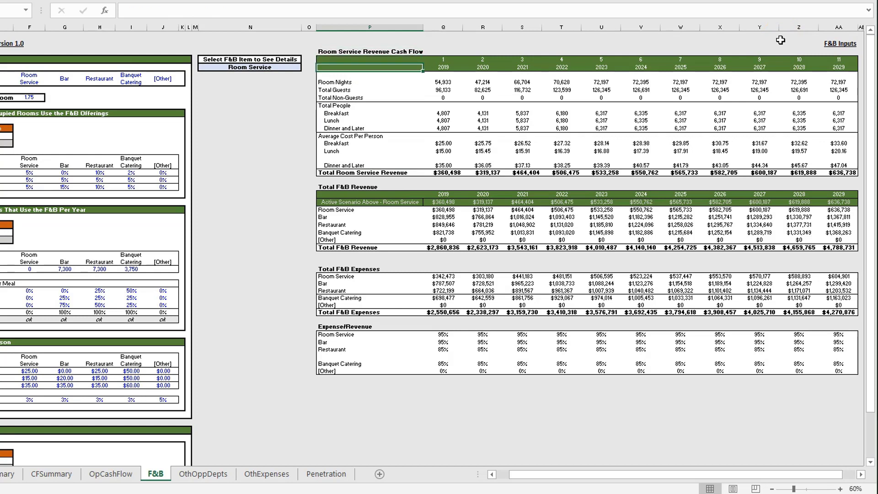
pyautogui.click(370, 89)
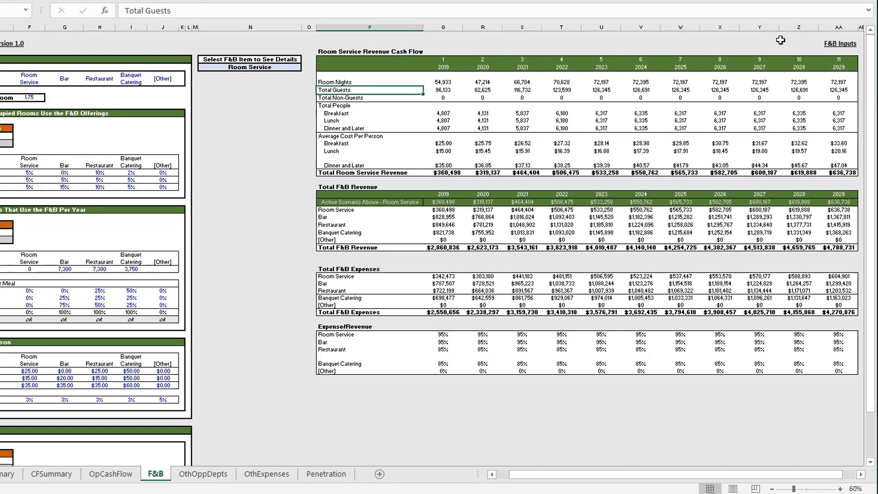
pyautogui.click(250, 67)
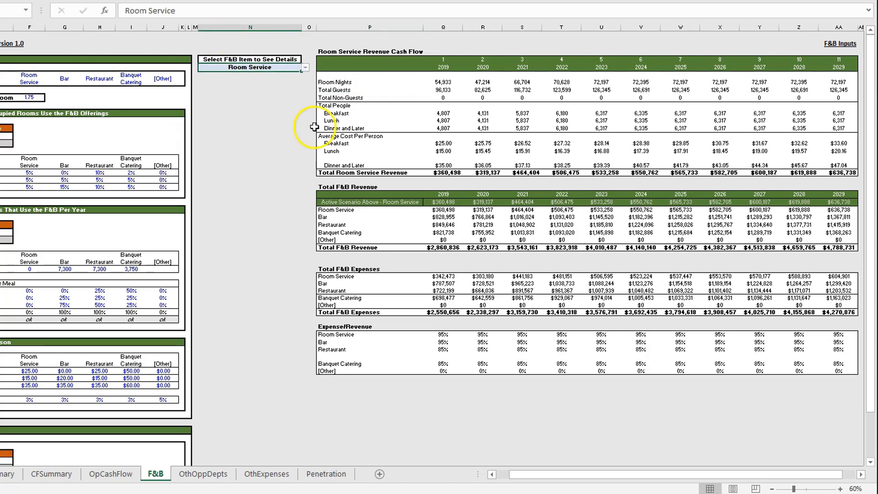
pyautogui.click(305, 67)
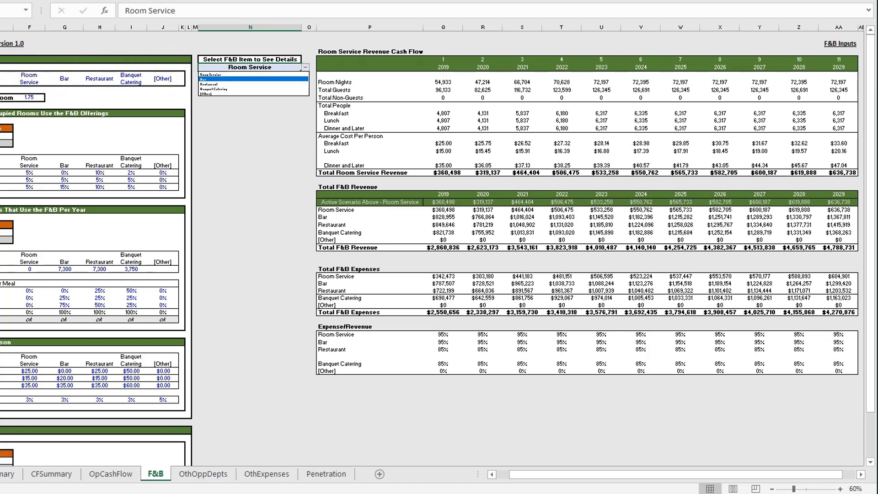
pyautogui.moveTo(155, 63)
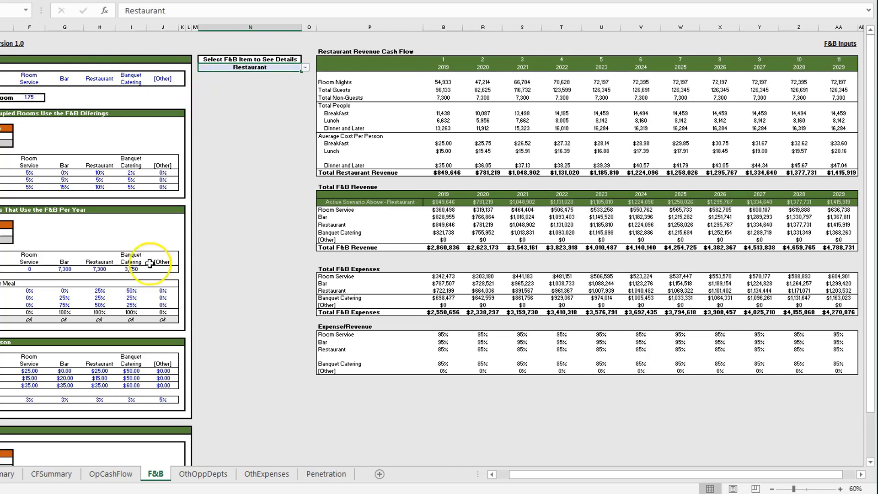
pyautogui.moveTo(386, 177)
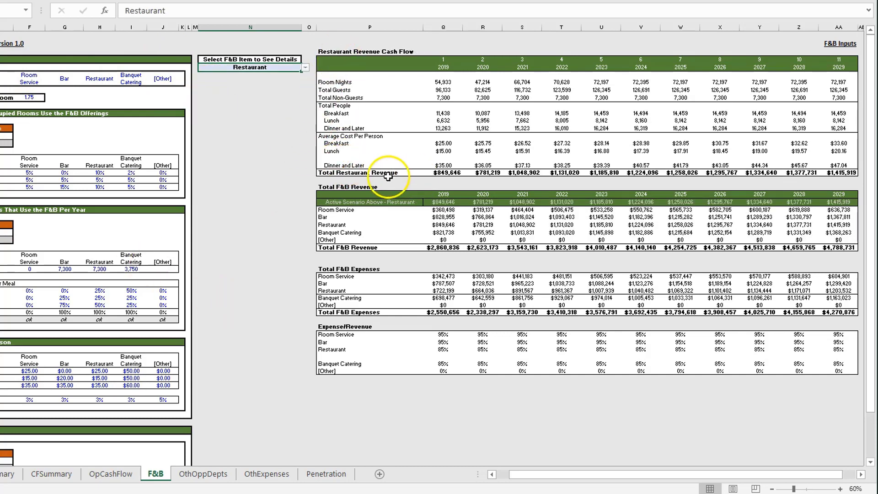
pyautogui.moveTo(283, 79)
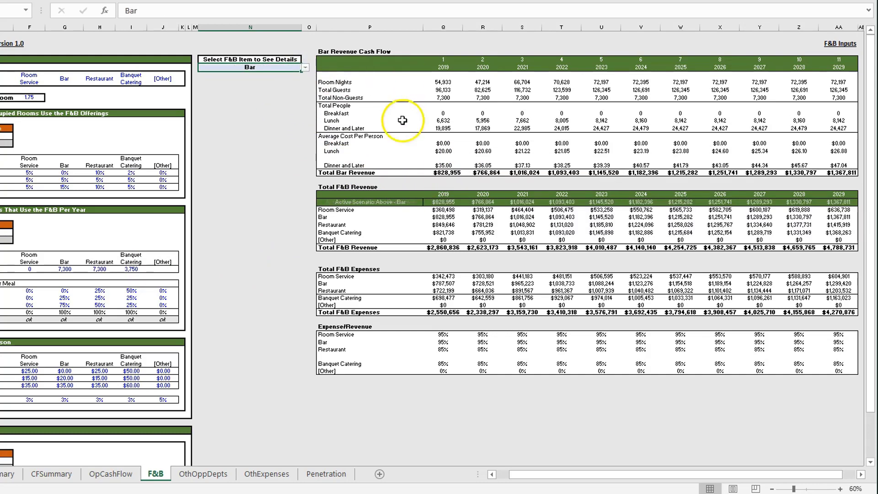
pyautogui.moveTo(261, 272)
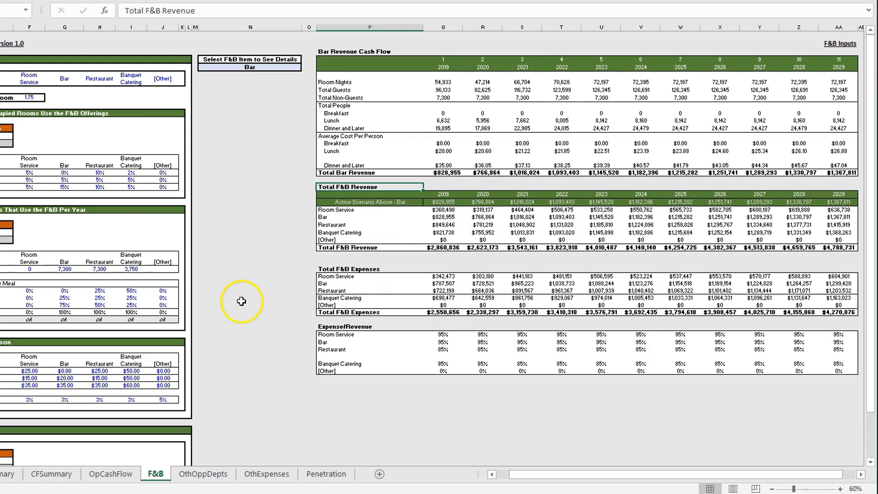
pyautogui.moveTo(322, 123)
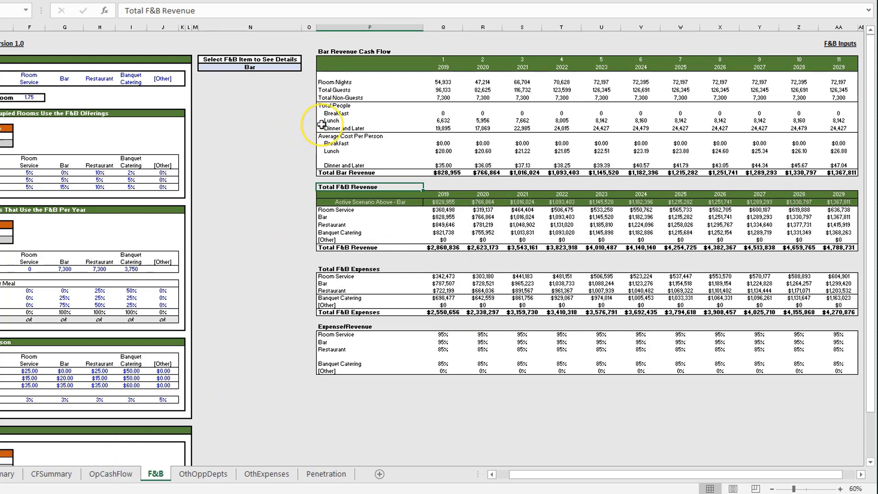
pyautogui.click(369, 202)
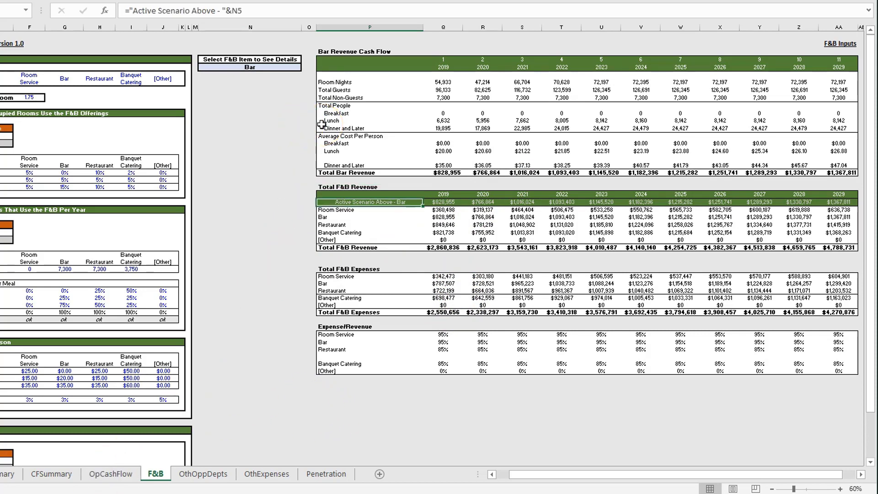
pyautogui.click(347, 269)
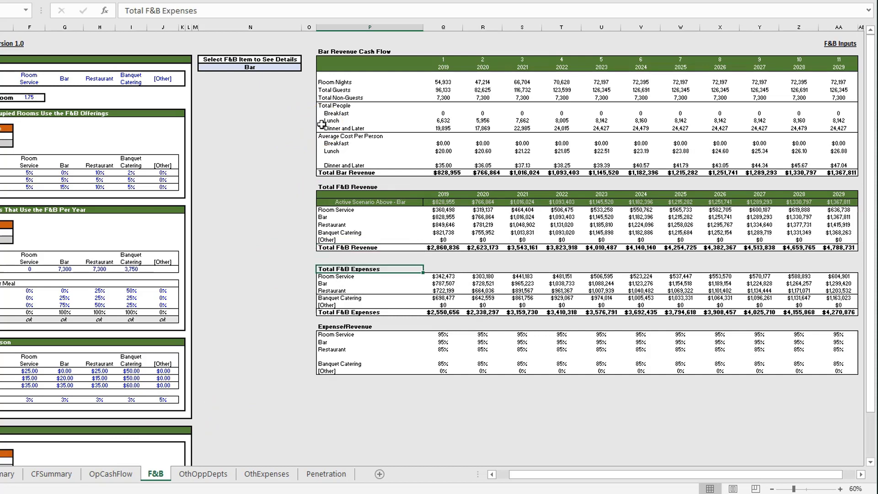
pyautogui.click(369, 326)
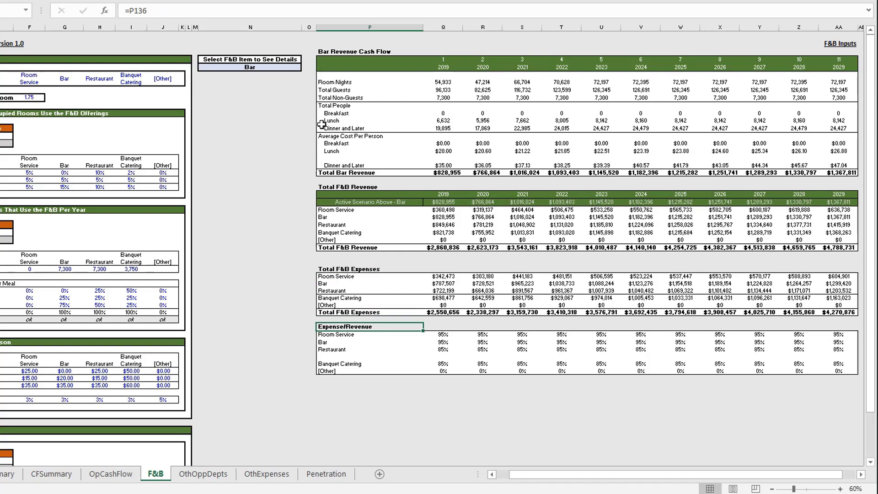
pyautogui.click(369, 335)
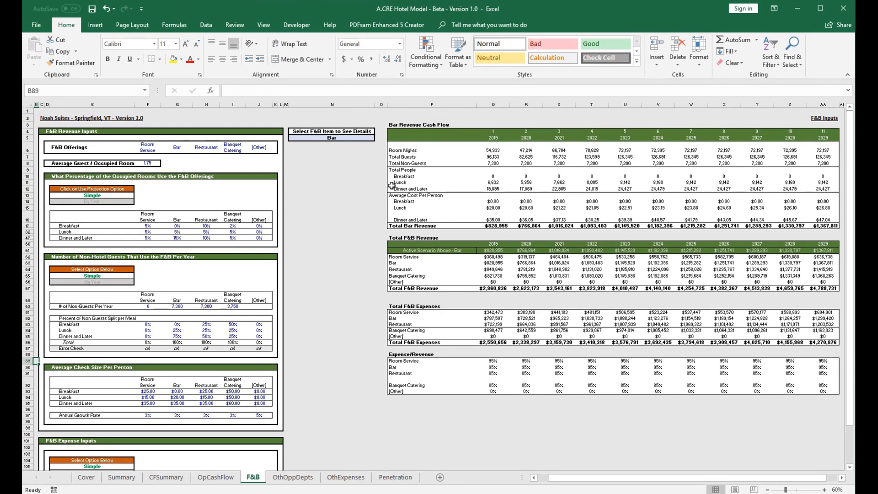
pyautogui.moveTo(409, 279)
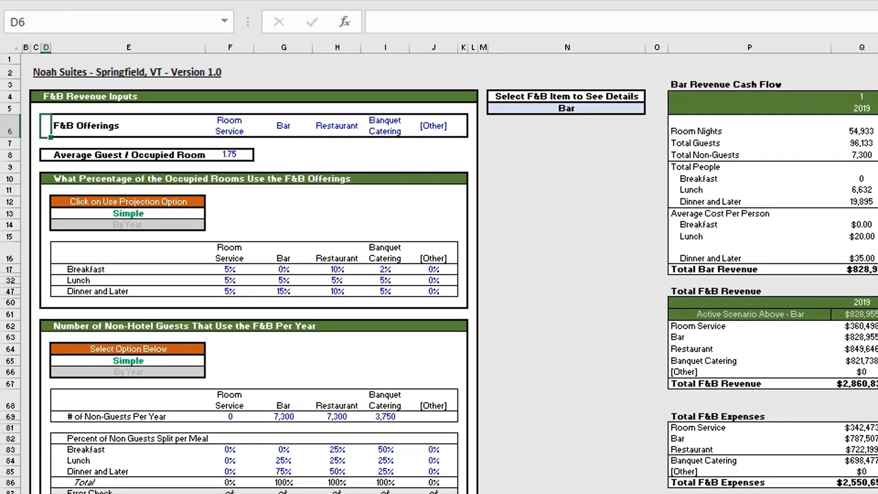
pyautogui.click(228, 125)
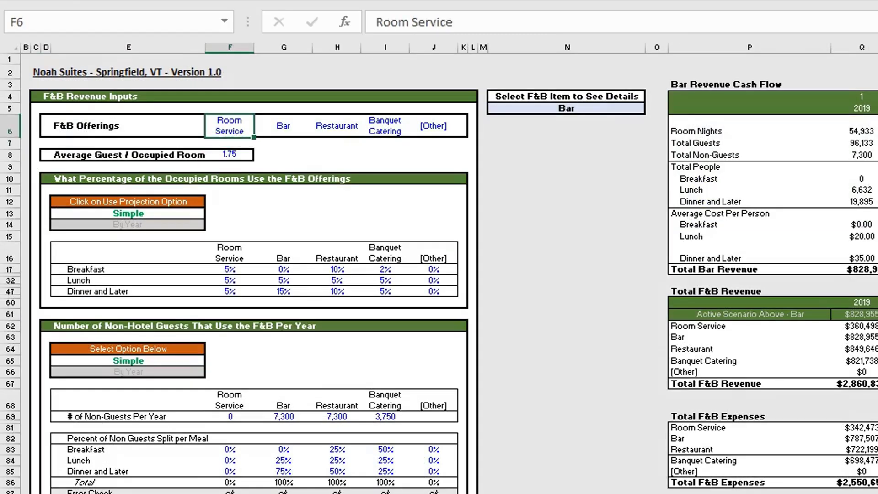
pyautogui.write('Hello')
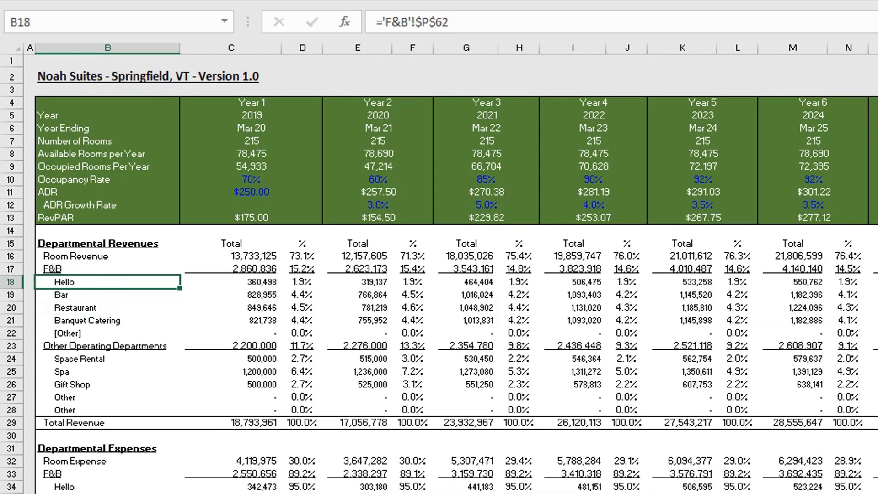
pyautogui.click(106, 346)
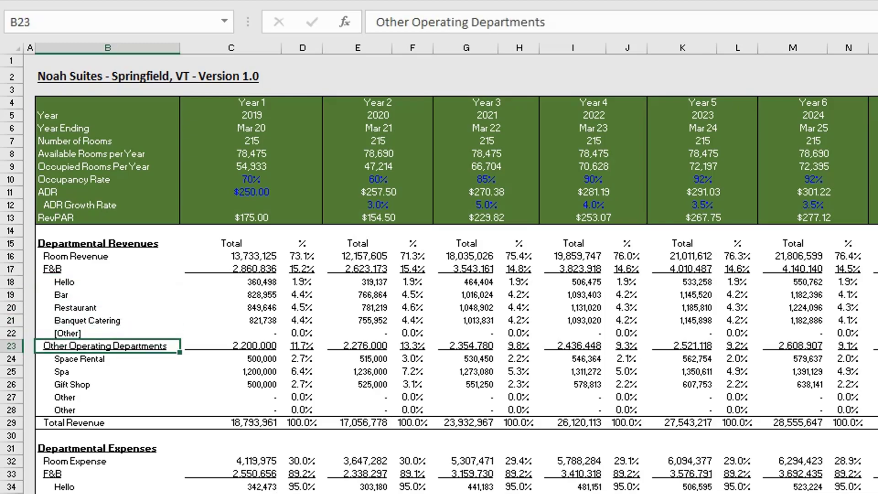
pyautogui.scroll(-3)
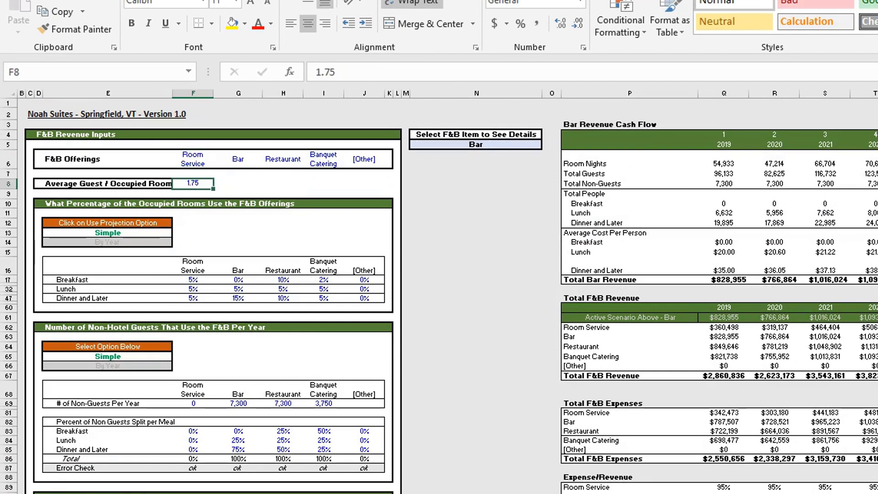
pyautogui.click(630, 184)
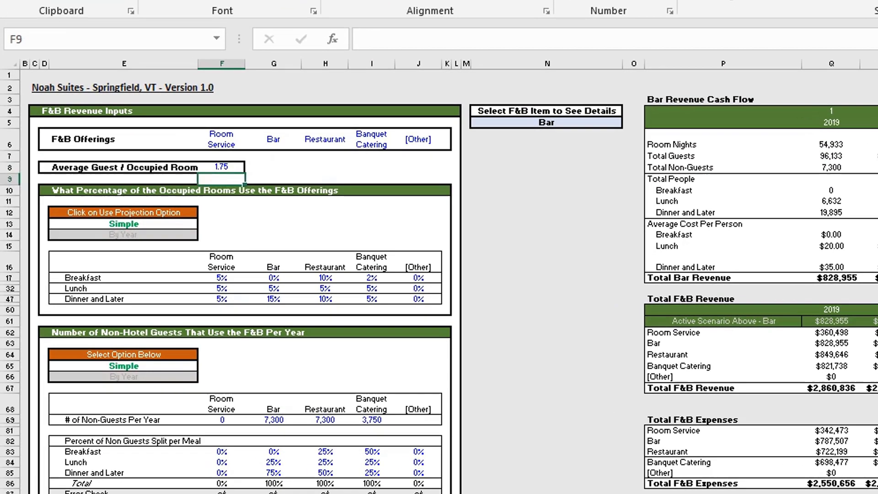
pyautogui.click(127, 188)
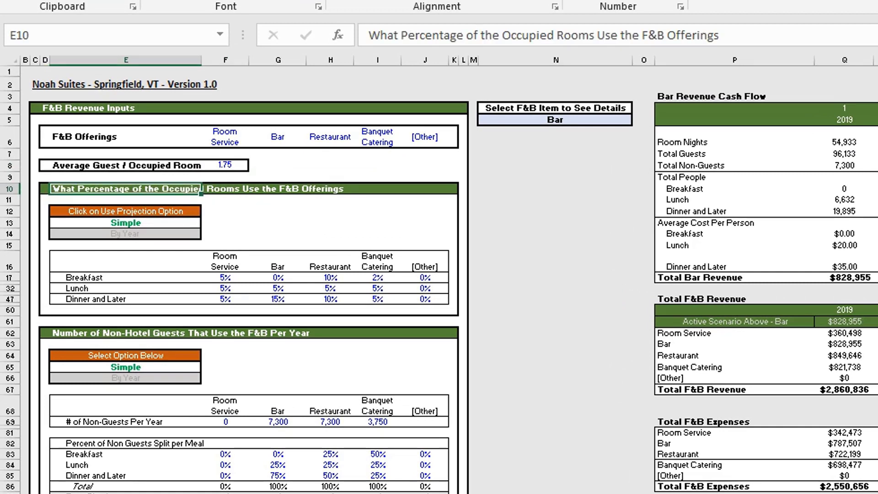
pyautogui.click(125, 200)
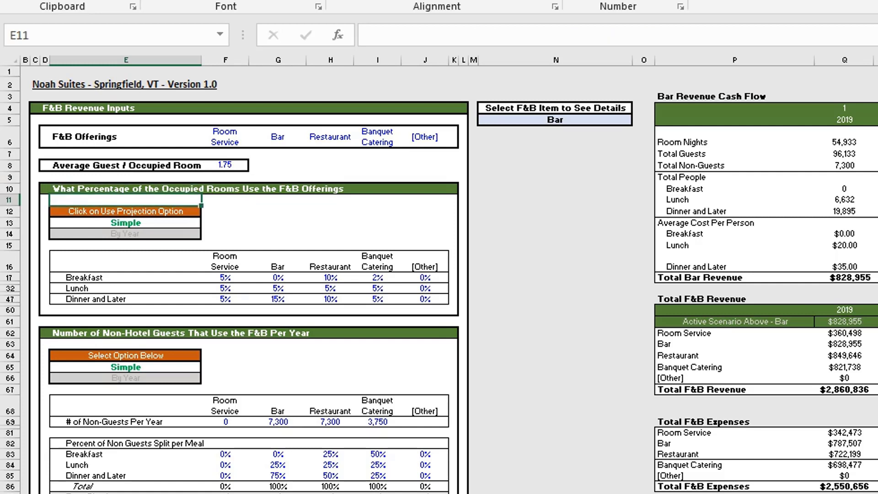
pyautogui.click(125, 222)
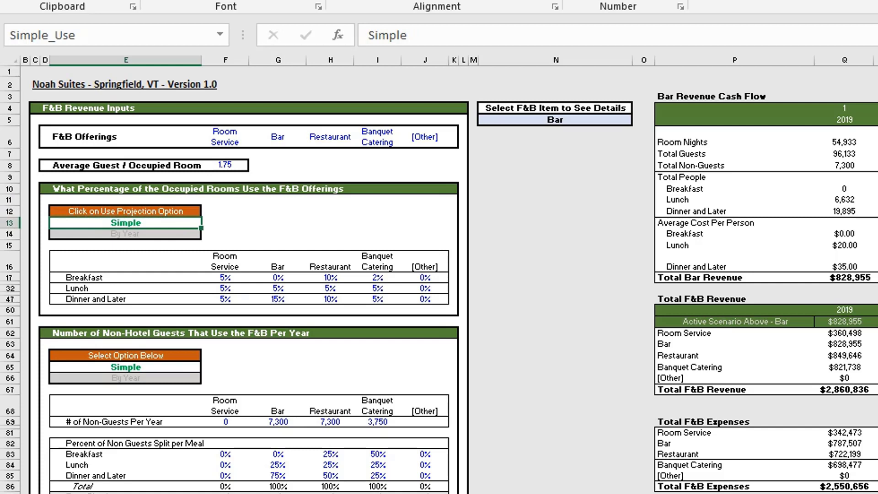
pyautogui.click(225, 277)
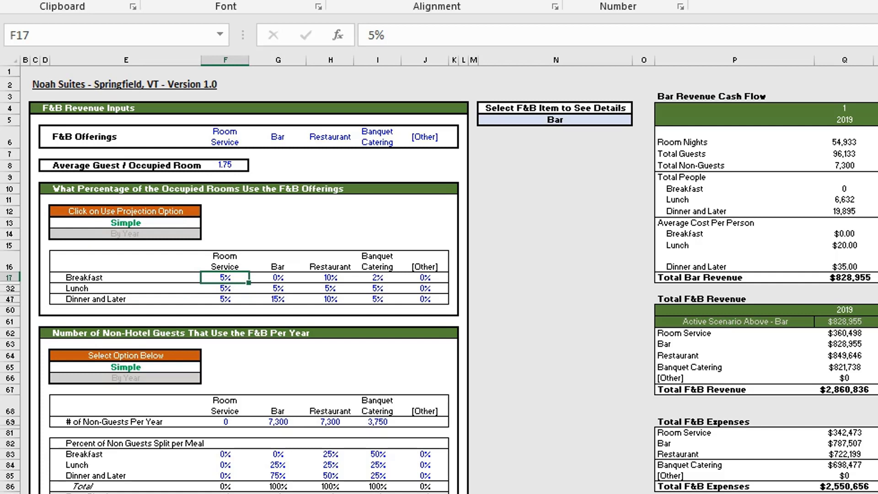
pyautogui.click(225, 299)
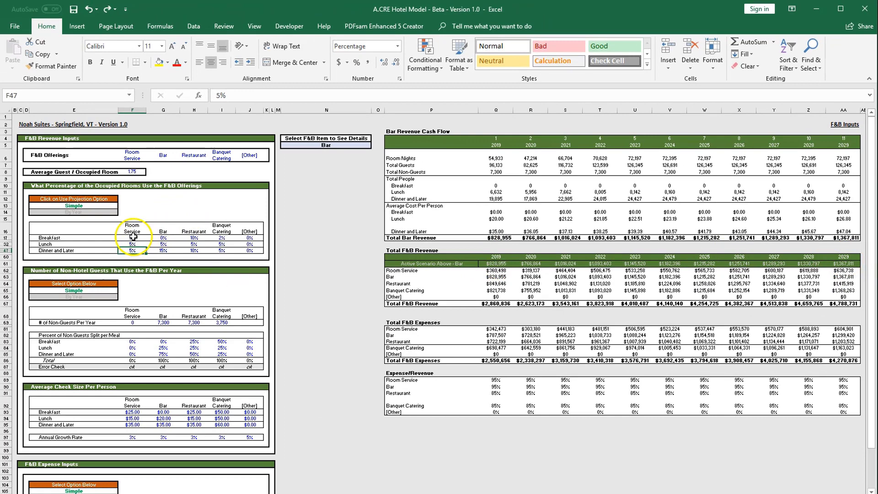
pyautogui.click(133, 238)
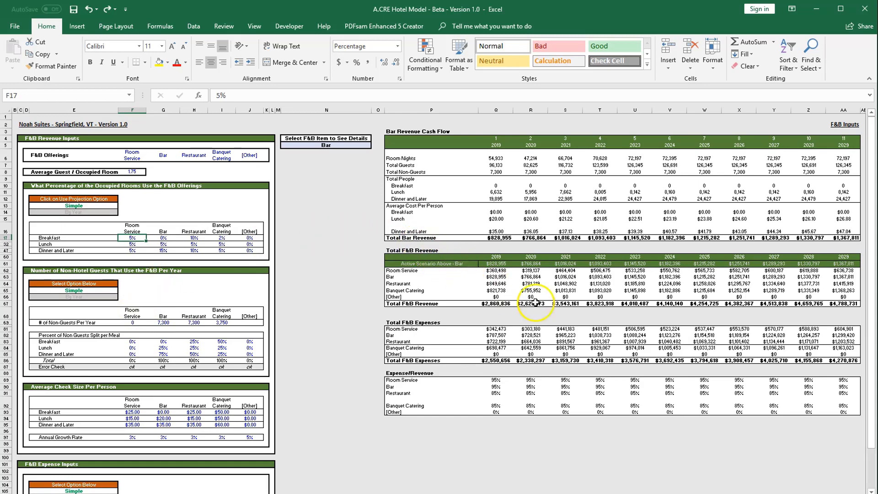
pyautogui.moveTo(148, 261)
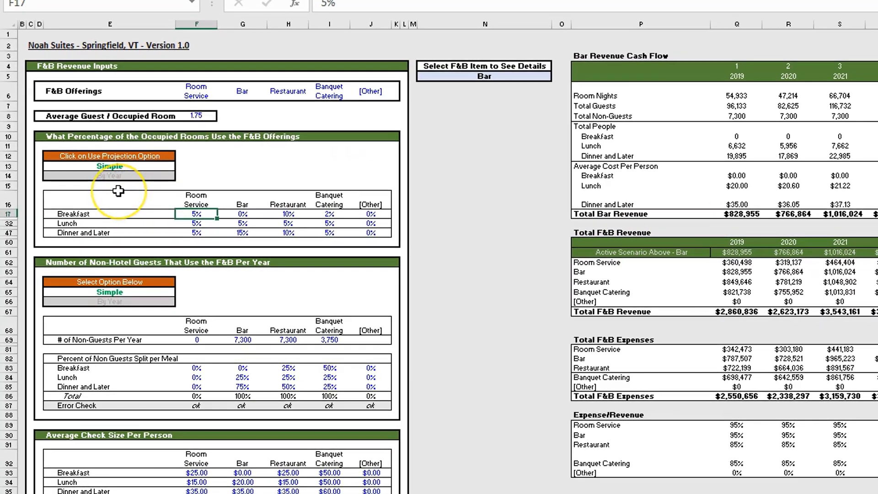
pyautogui.moveTo(132, 200)
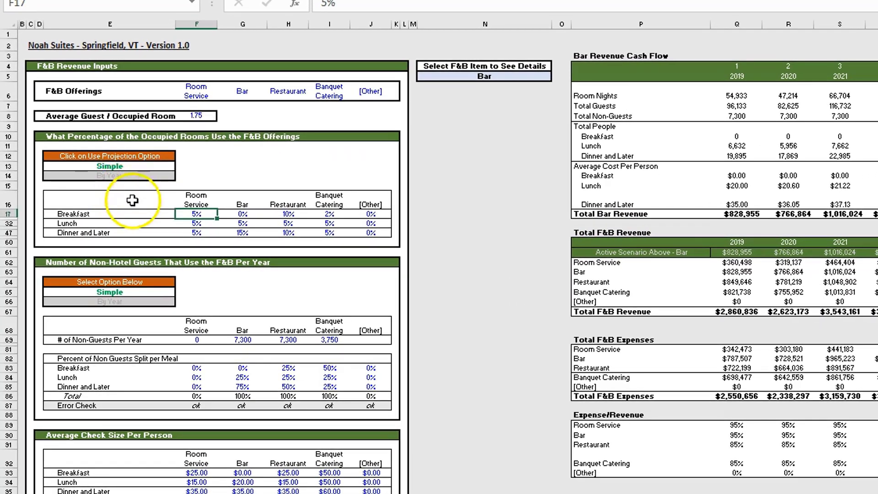
pyautogui.moveTo(233, 206)
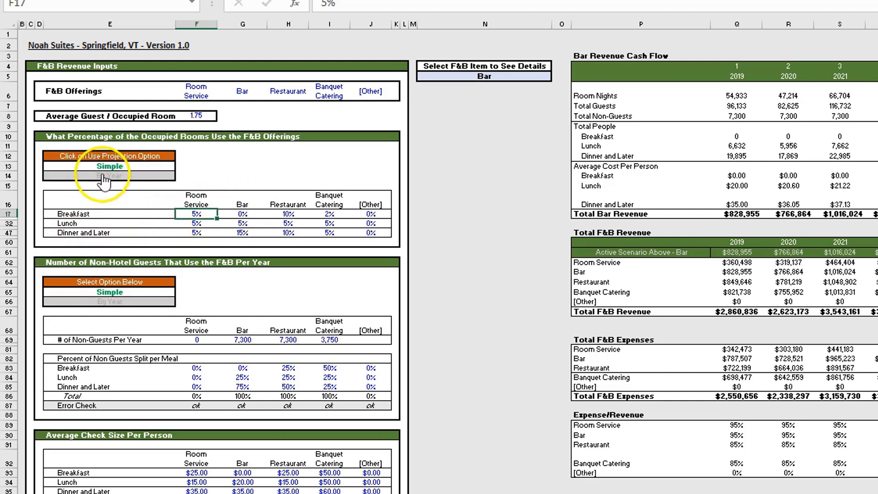
# - Set usage projections to By Year and review the 2019–2021 Room Service breakfast usage cells
pyautogui.click(109, 176)
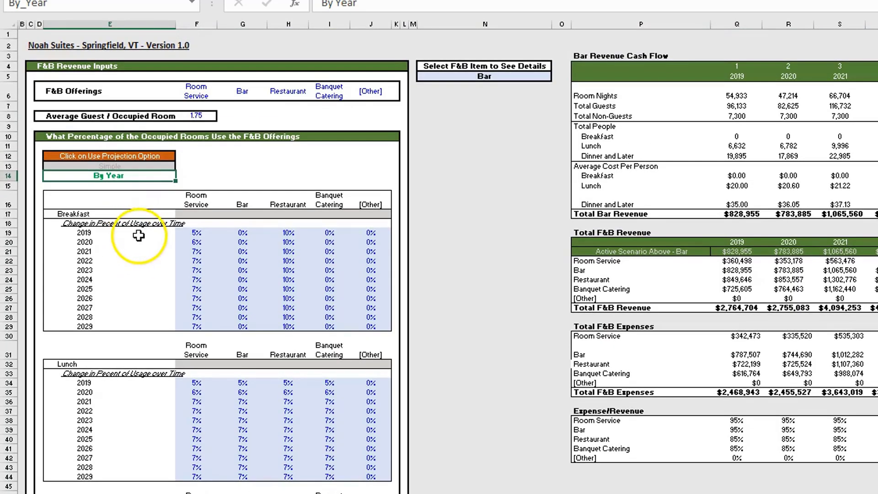
pyautogui.click(196, 233)
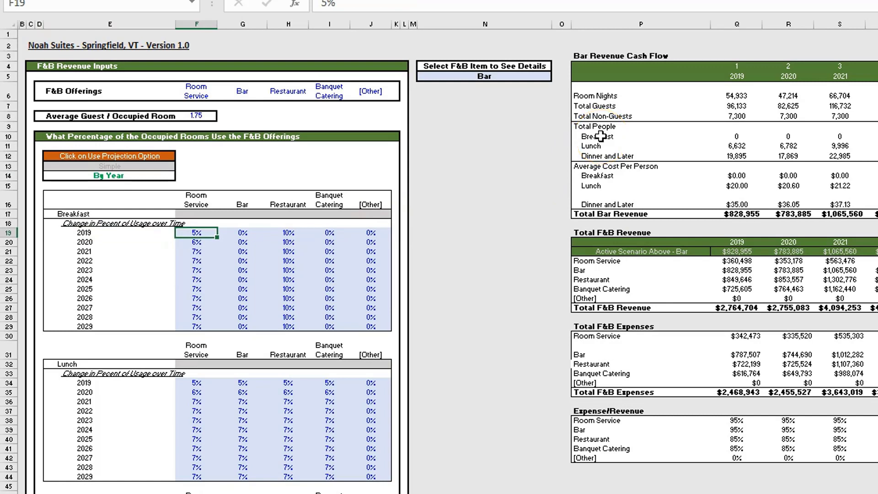
pyautogui.click(108, 233)
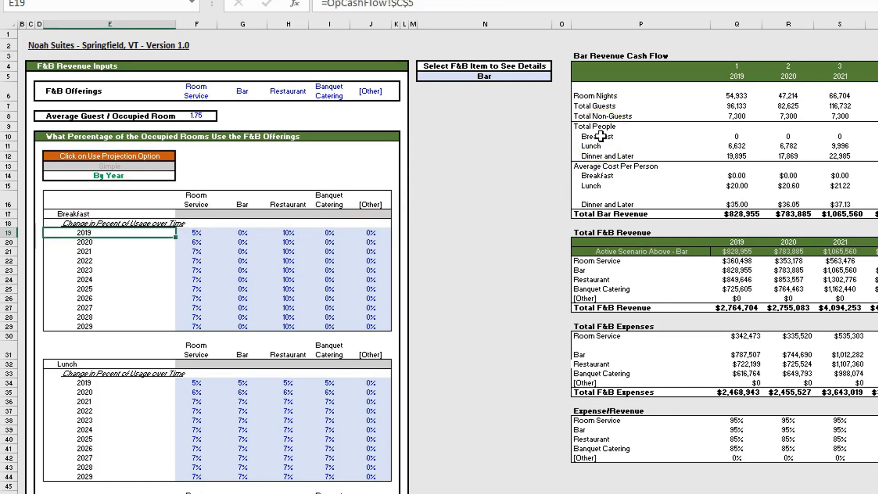
pyautogui.click(196, 261)
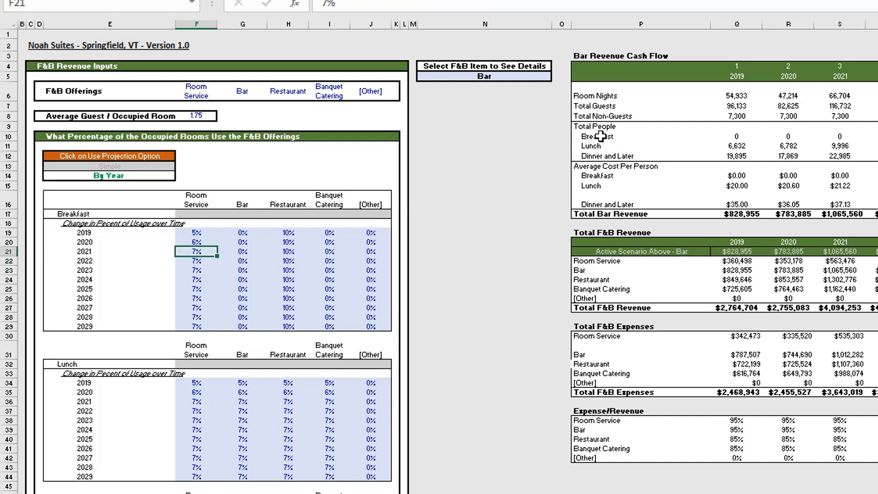
pyautogui.click(197, 289)
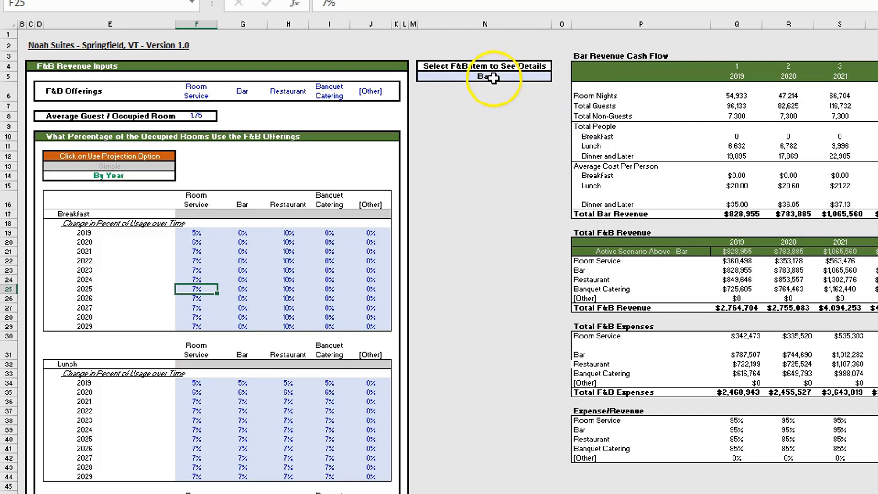
# - Choose Room Service in the N5 F&B detail dropdown to show its revenue cash flow
pyautogui.click(556, 76)
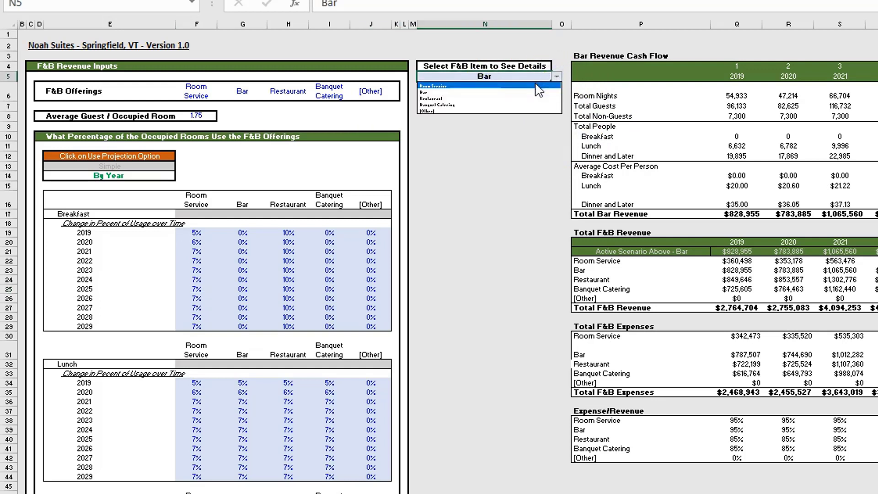
pyautogui.click(430, 86)
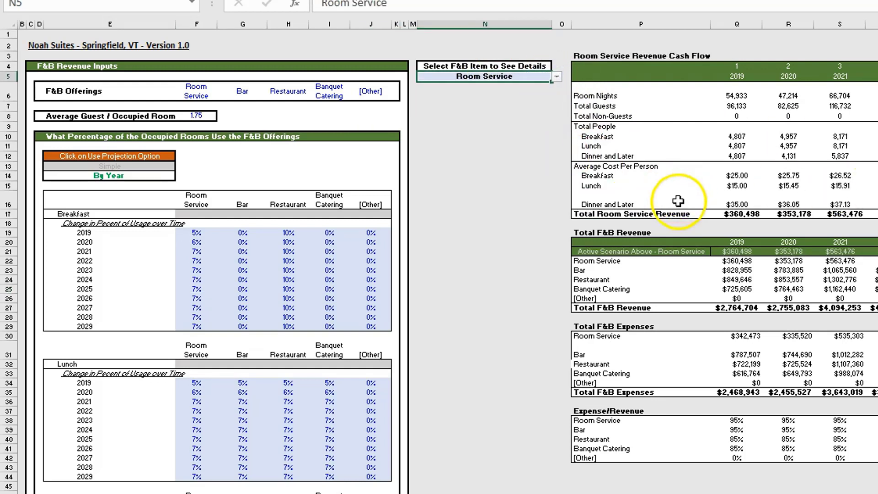
pyautogui.moveTo(201, 284)
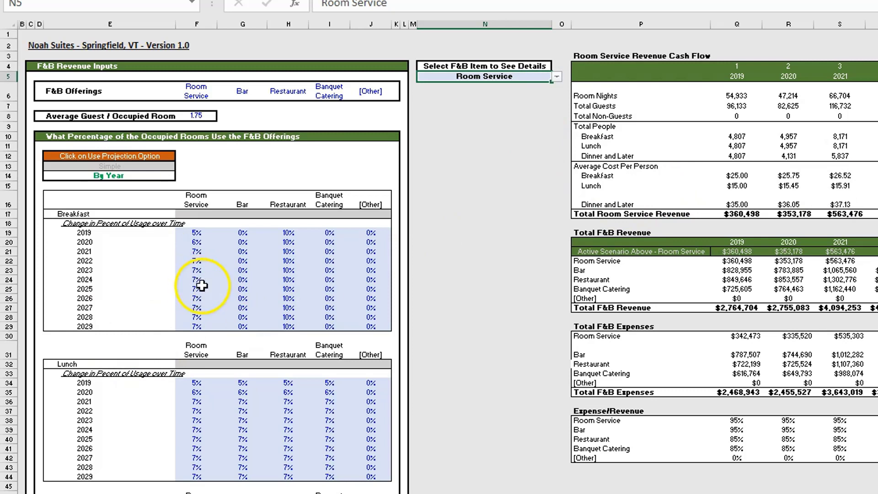
# - Enter 50% as the 2025 Room Service breakfast usage
pyautogui.click(196, 297)
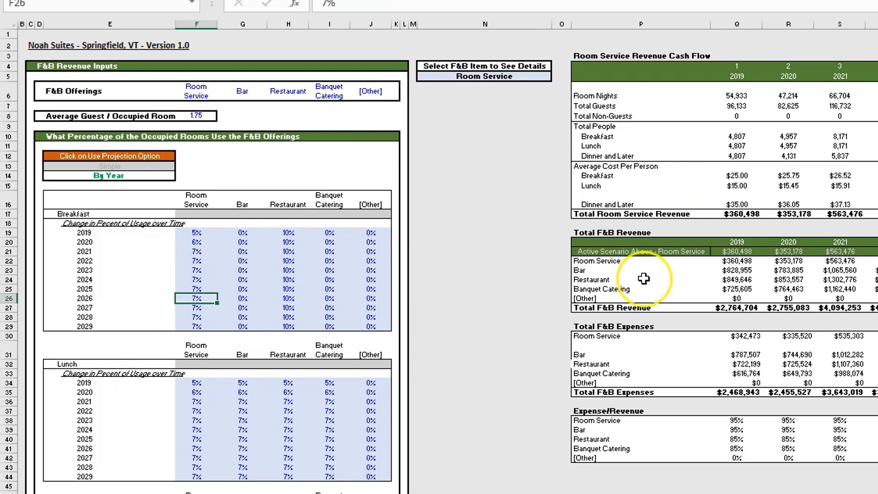
pyautogui.click(196, 288)
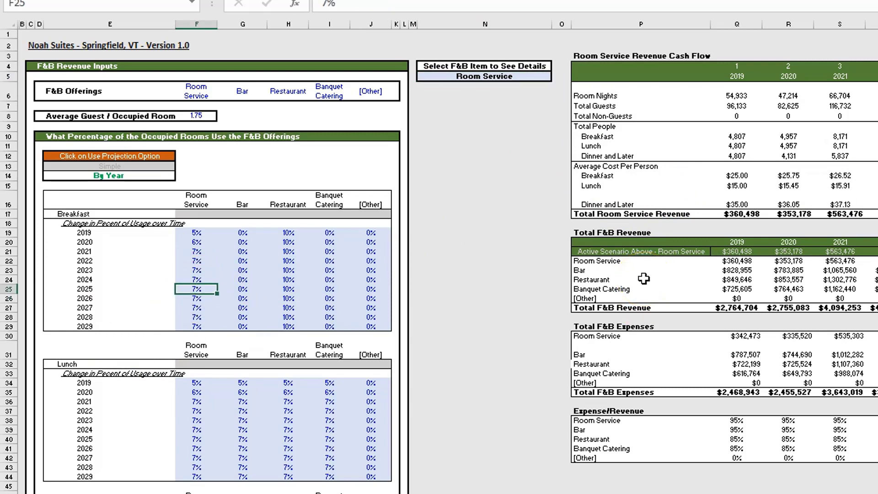
pyautogui.write('50%')
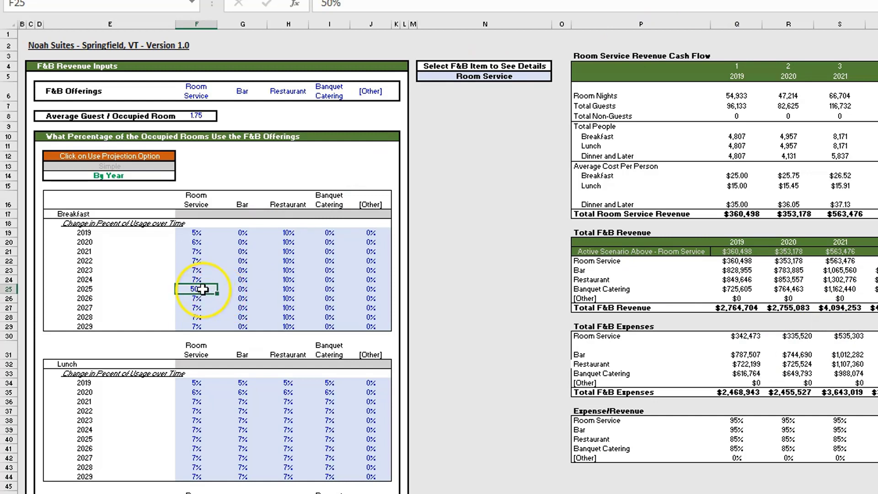
pyautogui.hscroll(3)
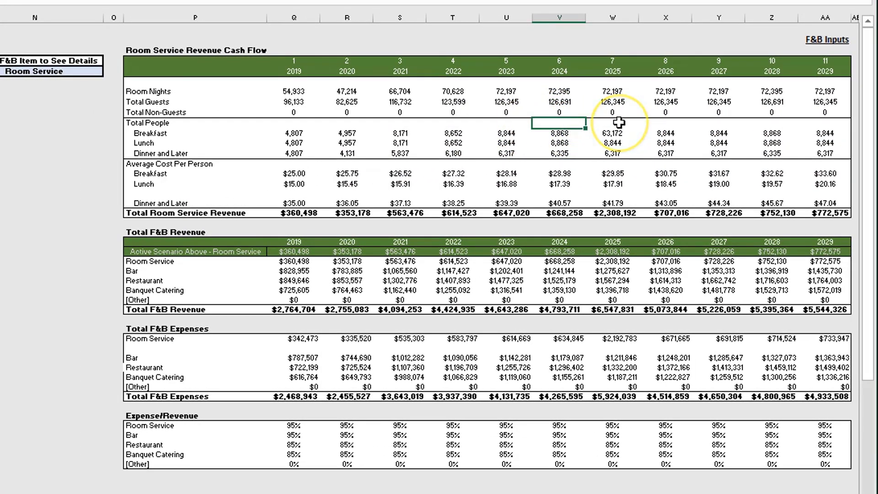
pyautogui.click(613, 133)
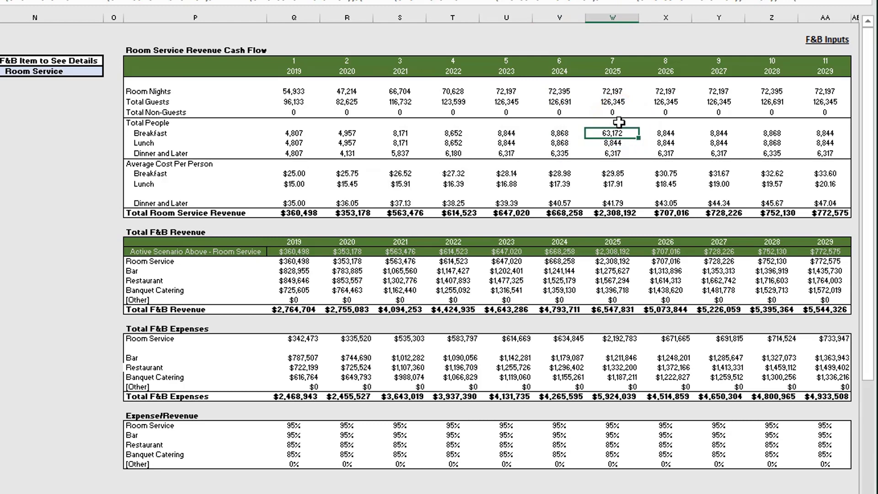
pyautogui.click(505, 133)
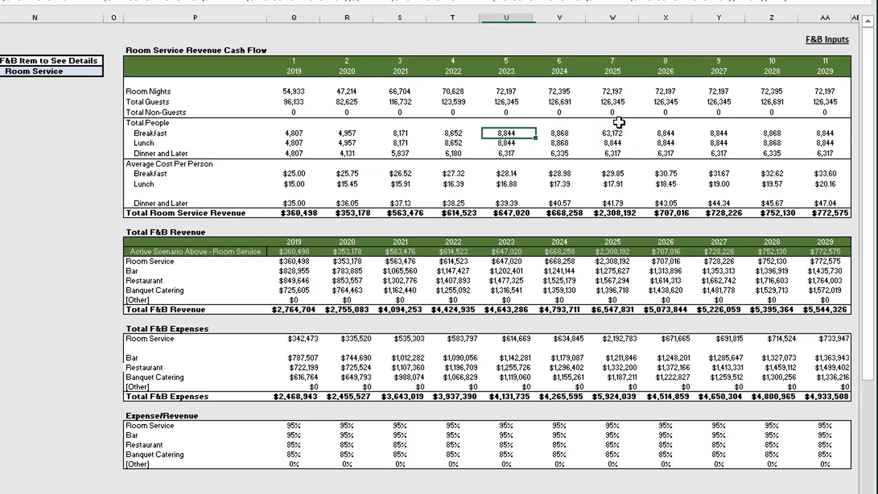
pyautogui.click(612, 133)
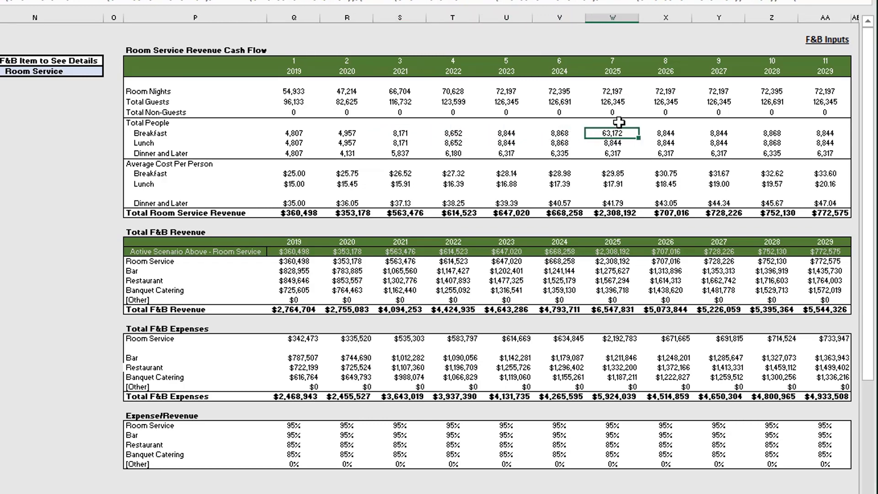
pyautogui.click(828, 39)
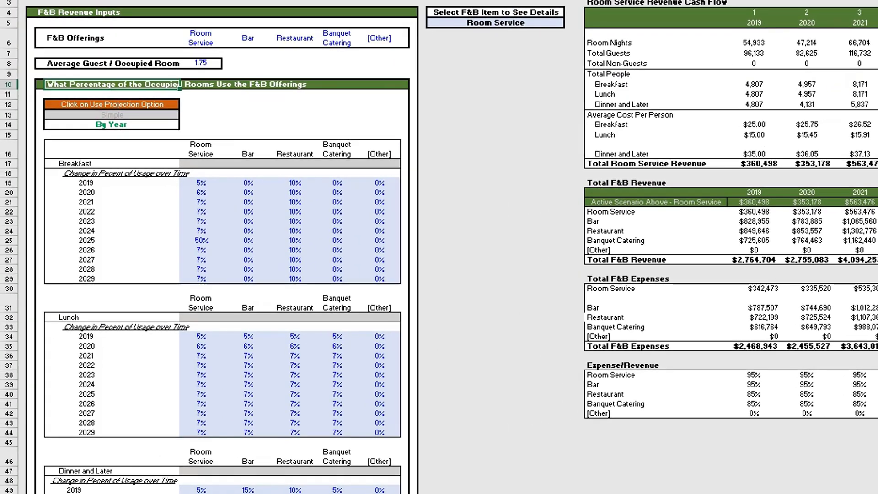
# - Restore 2025 breakfast usage to 7%, return projections to Simple, and move down to non-hotel guests
pyautogui.click(200, 240)
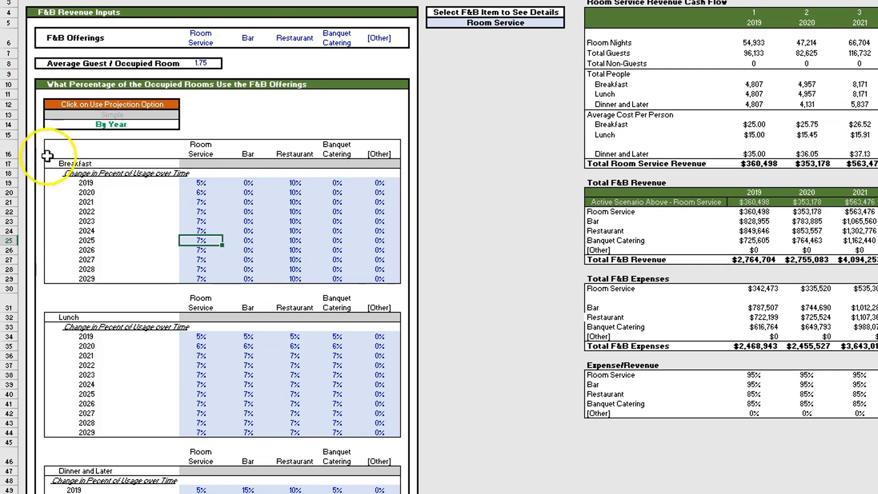
pyautogui.click(111, 115)
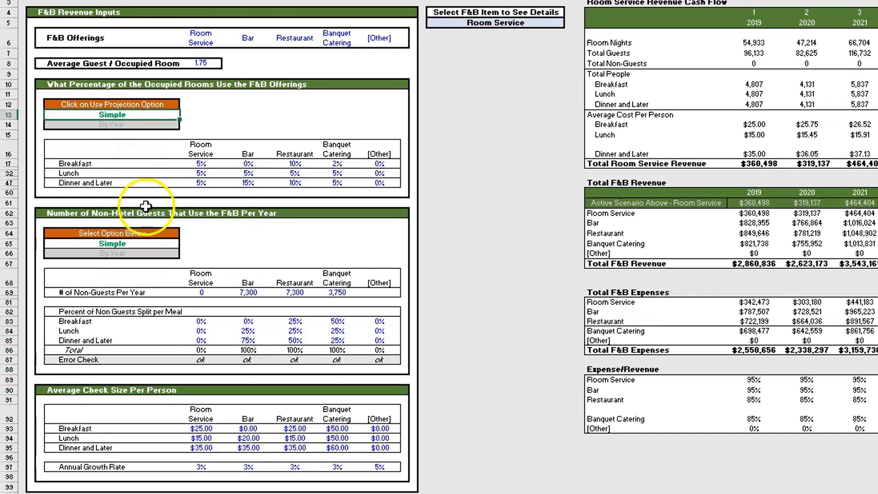
pyautogui.scroll(-3)
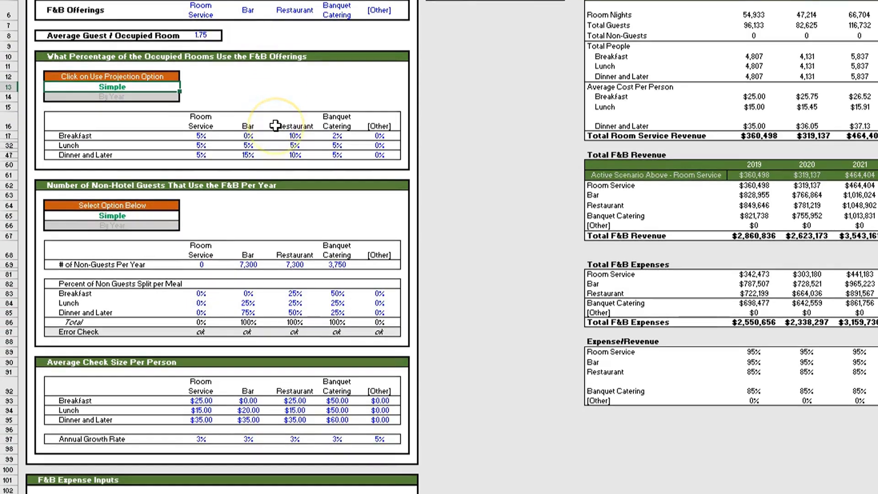
pyautogui.scroll(-3)
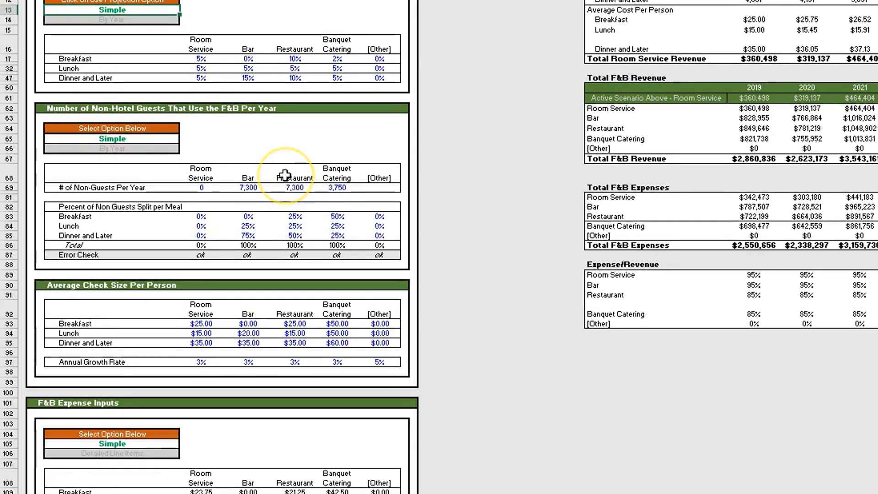
pyautogui.scroll(-3)
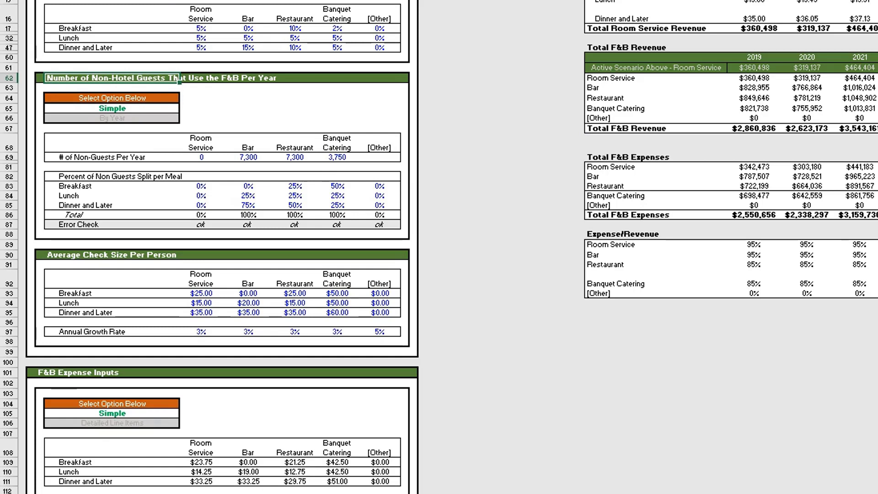
pyautogui.click(110, 98)
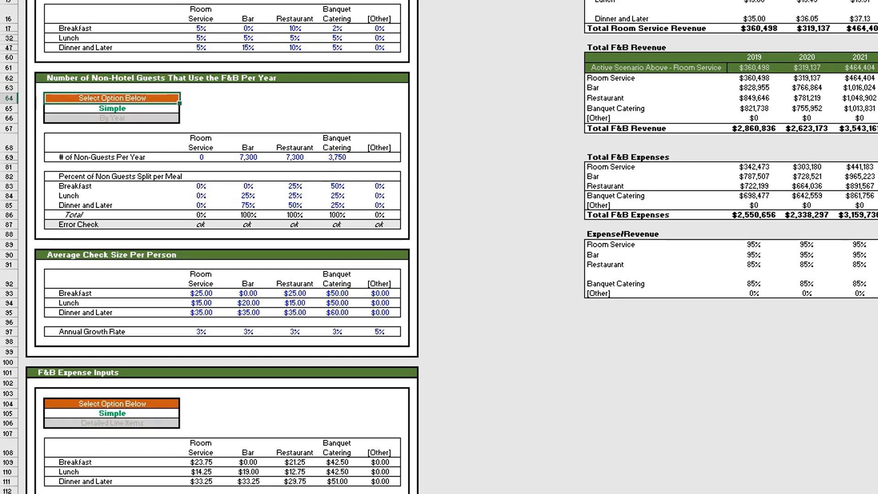
pyautogui.click(111, 108)
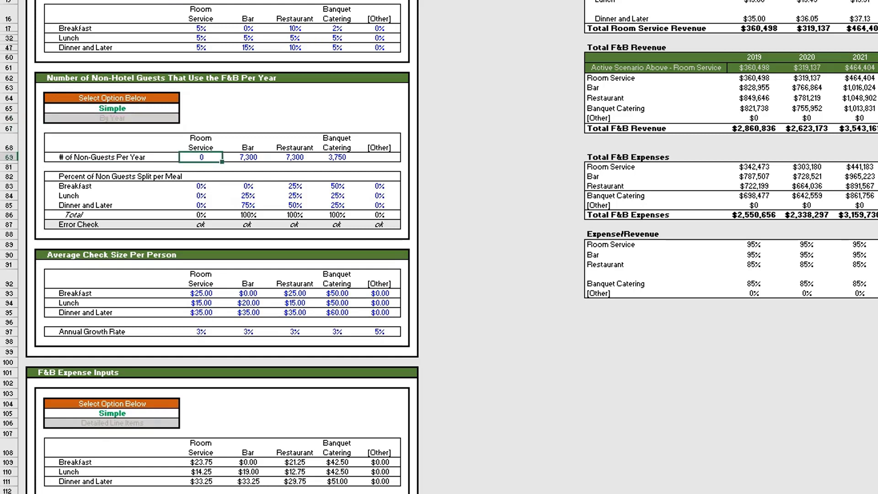
pyautogui.click(336, 157)
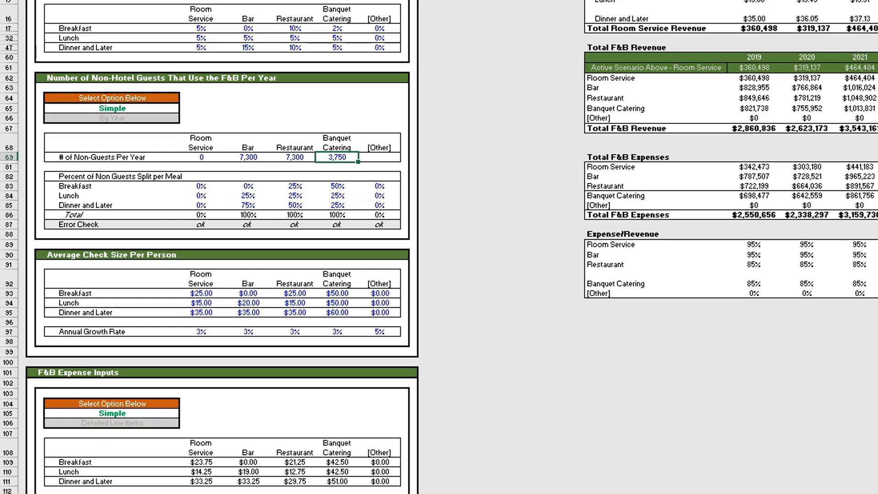
pyautogui.click(200, 157)
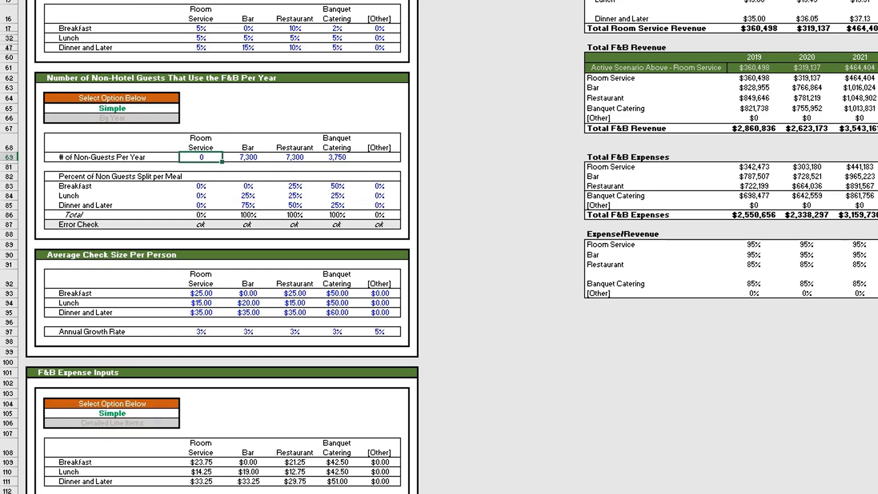
pyautogui.click(337, 157)
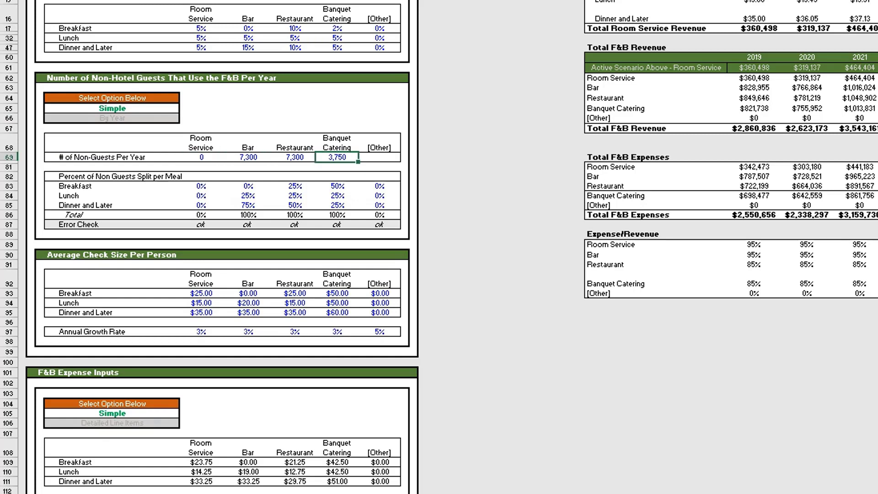
pyautogui.click(248, 157)
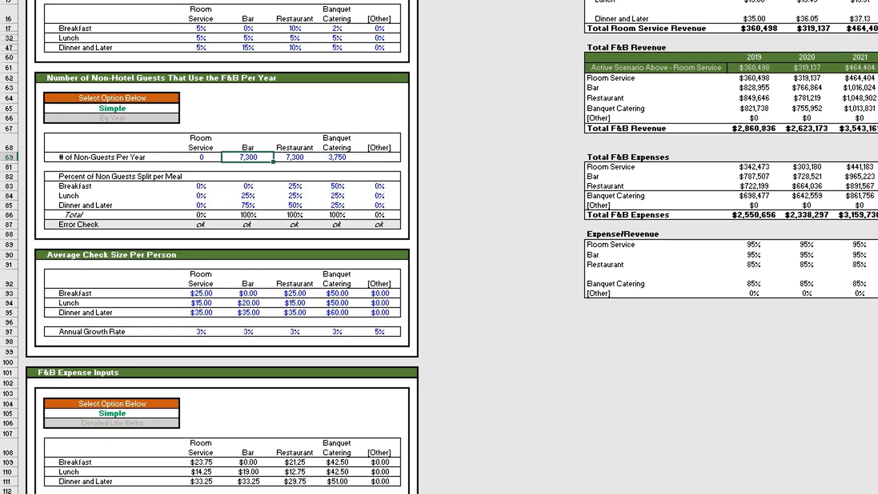
pyautogui.click(294, 156)
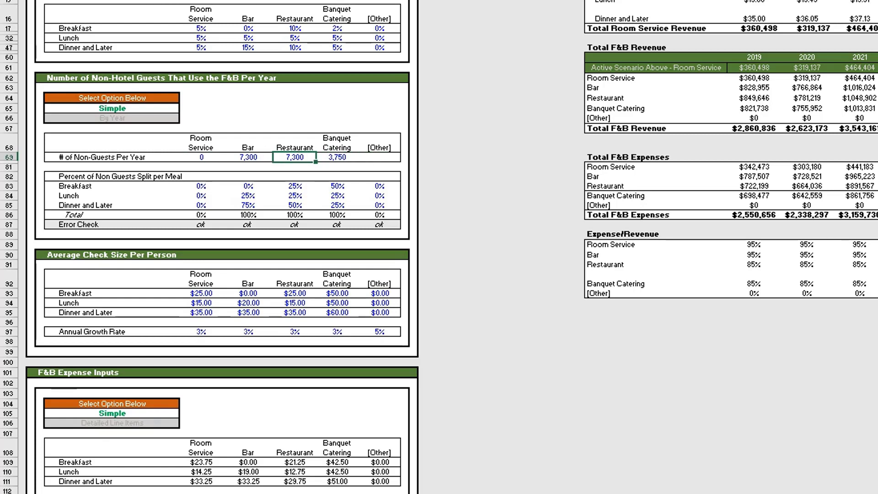
pyautogui.click(335, 156)
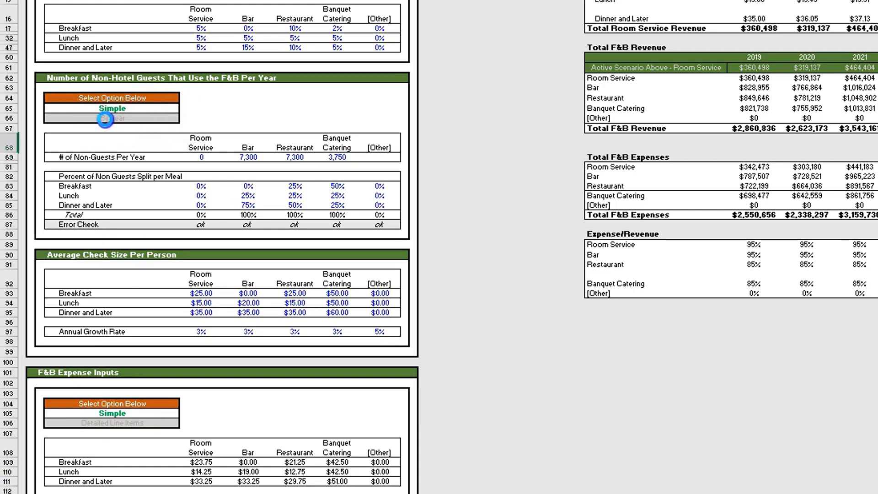
# - View non-hotel guests By Year with Bar at 10,950, then return the counts to Simple
pyautogui.click(112, 118)
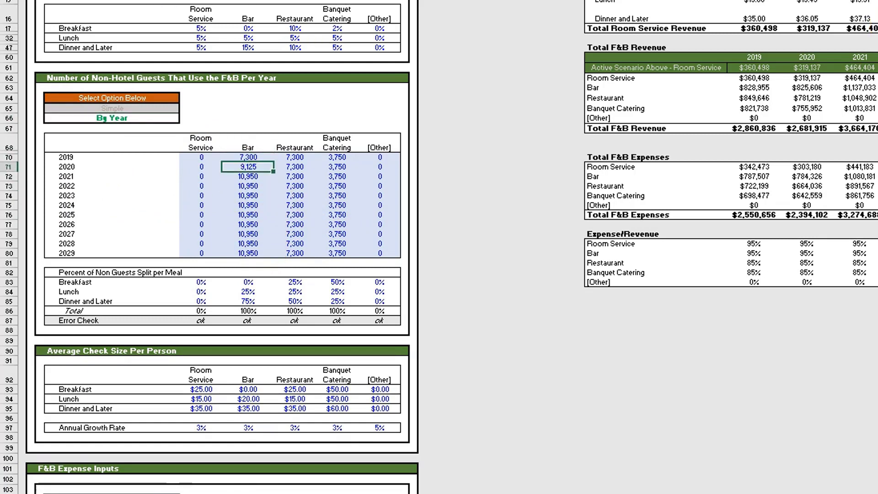
pyautogui.click(246, 214)
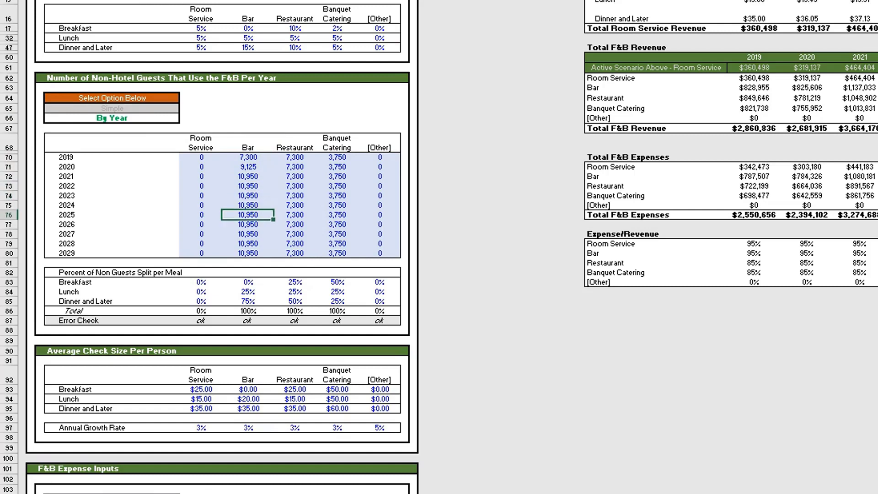
pyautogui.click(246, 254)
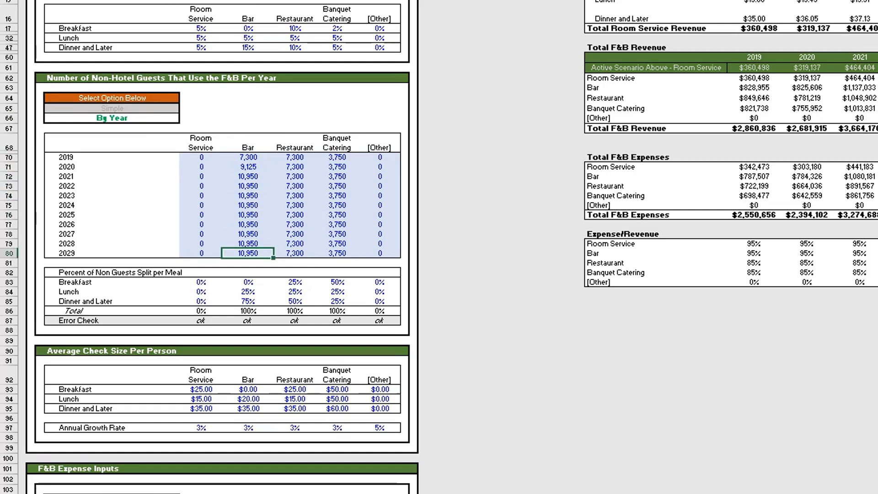
pyautogui.click(111, 108)
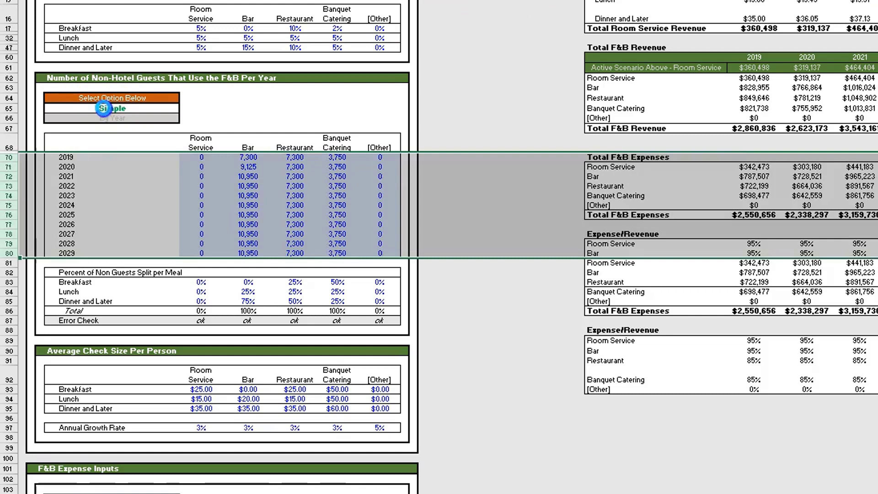
pyautogui.click(111, 108)
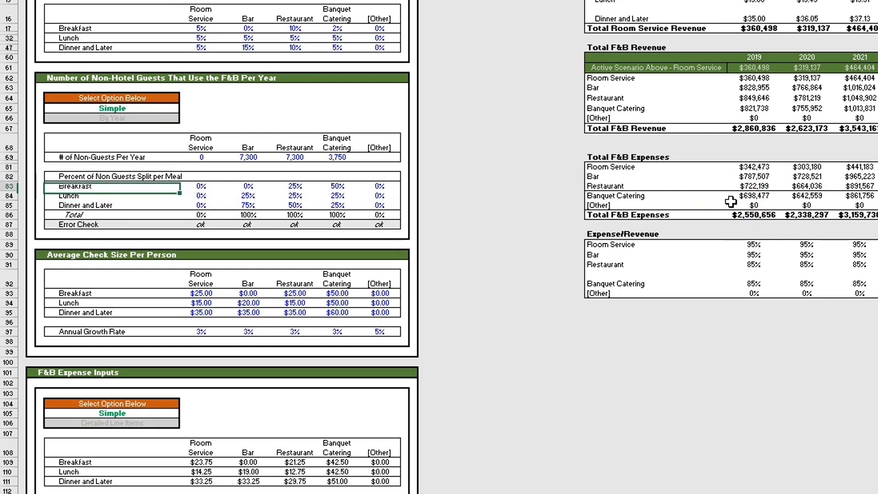
pyautogui.click(247, 195)
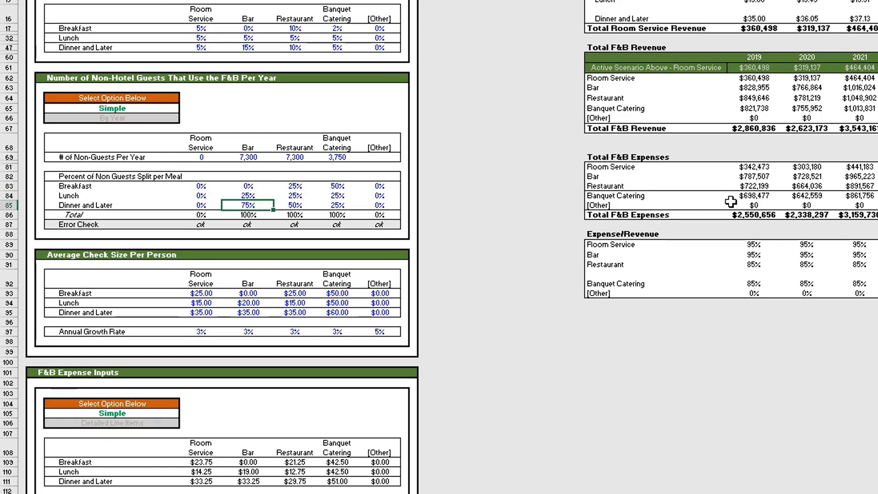
pyautogui.click(293, 186)
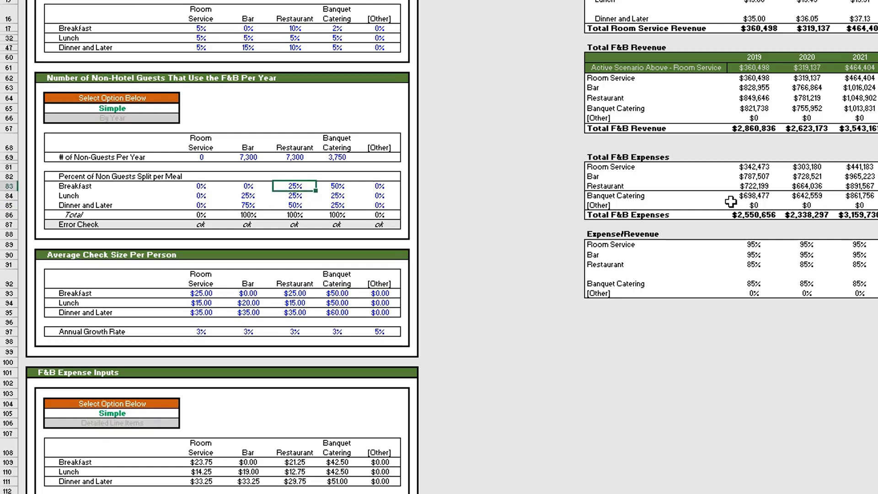
pyautogui.click(337, 224)
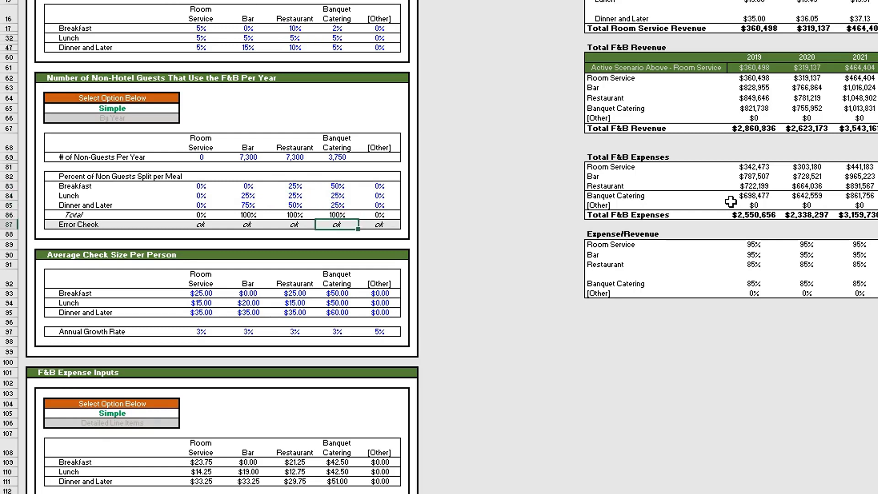
pyautogui.click(201, 225)
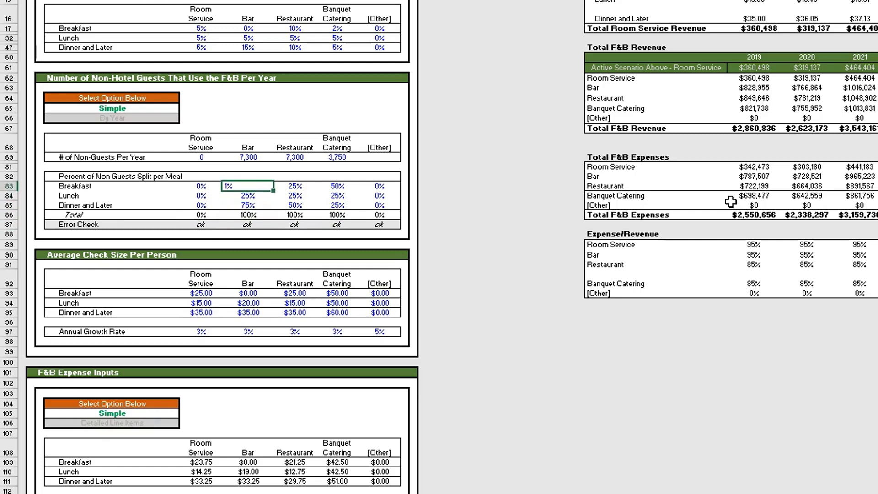
pyautogui.write('15%')
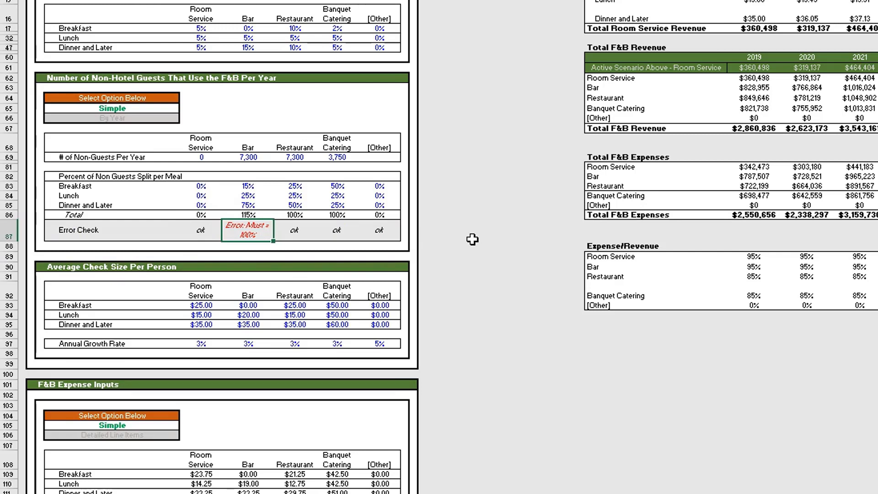
pyautogui.click(248, 186)
pyautogui.write('0')
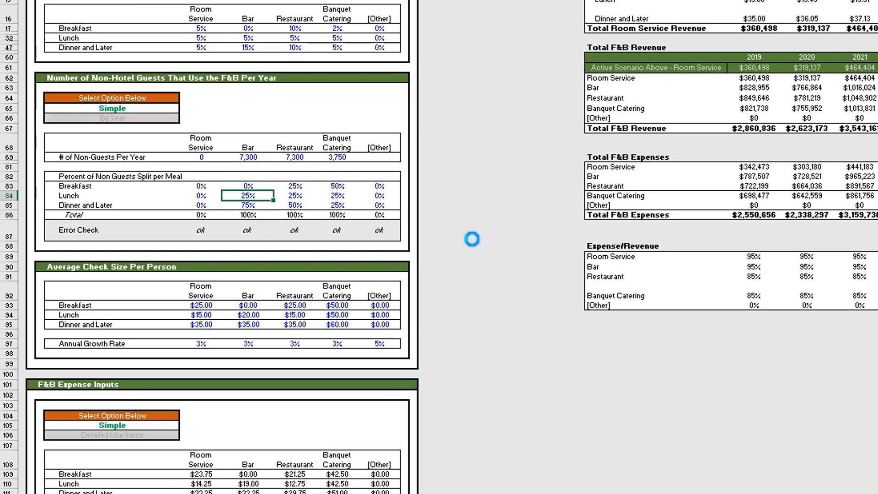
pyautogui.moveTo(171, 34)
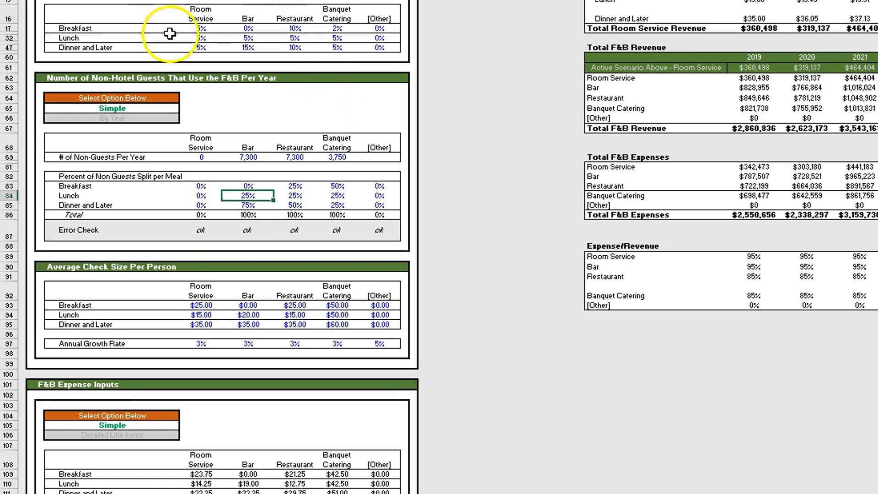
pyautogui.moveTo(194, 204)
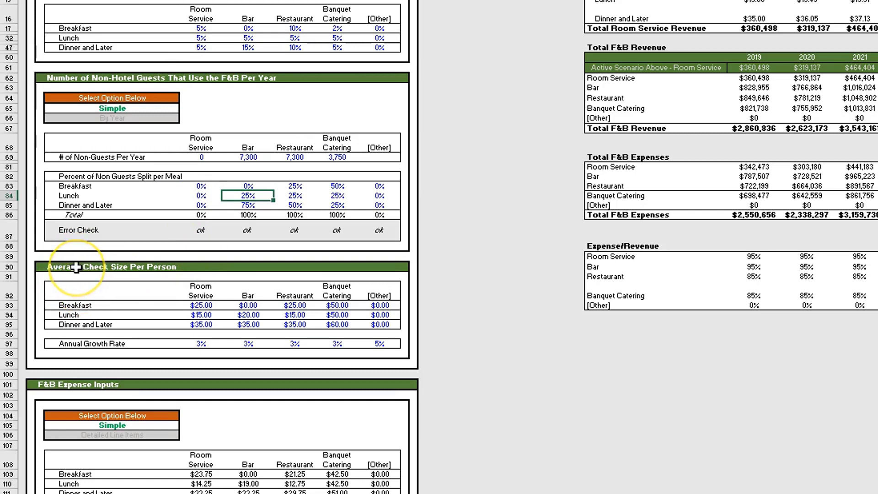
# - Review the Average Check Size section: Room Service lunch check and Room Service and Bar growth rates
pyautogui.click(111, 266)
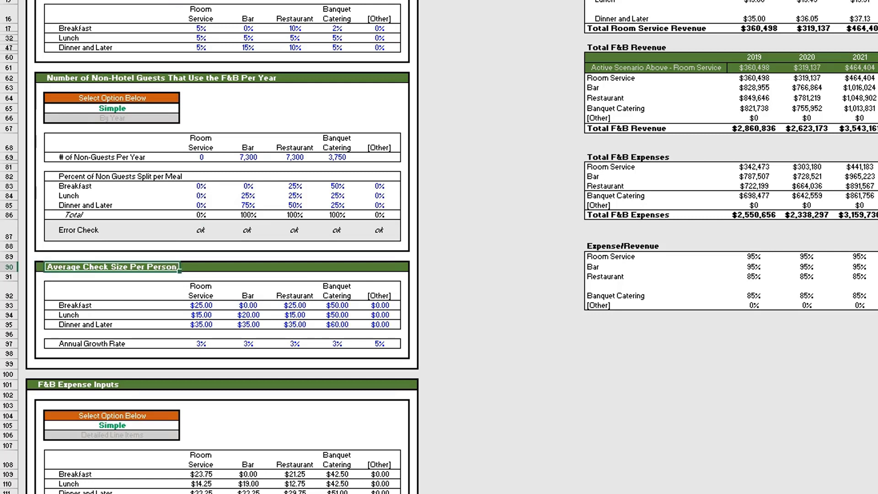
pyautogui.click(79, 306)
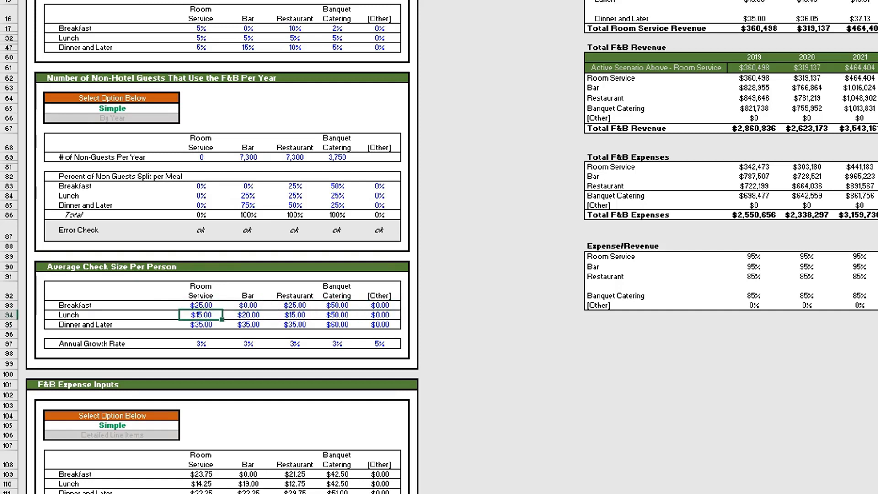
pyautogui.click(201, 343)
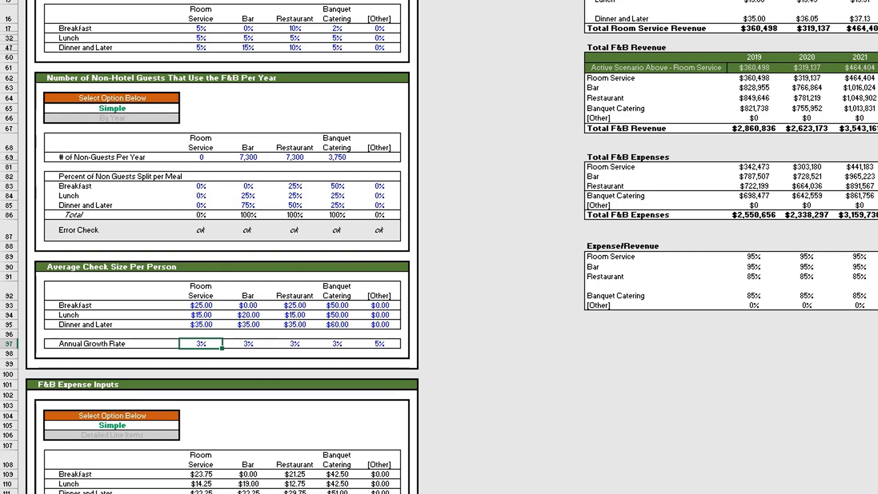
pyautogui.click(247, 344)
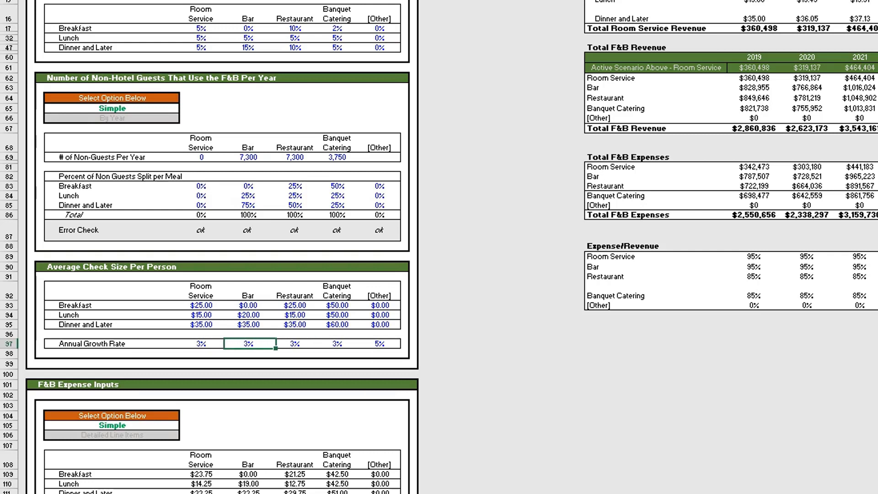
# - Change the [Other] annual check-size growth rate from 5% to 0%
pyautogui.click(373, 343)
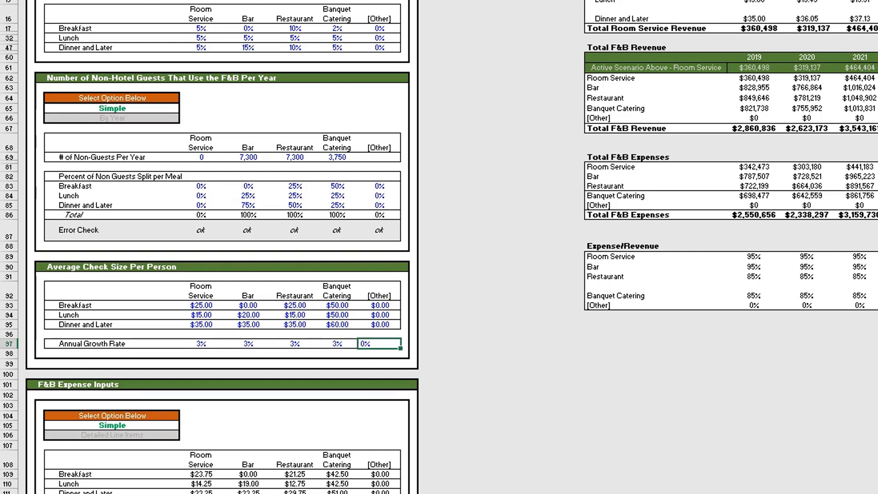
pyautogui.click(200, 343)
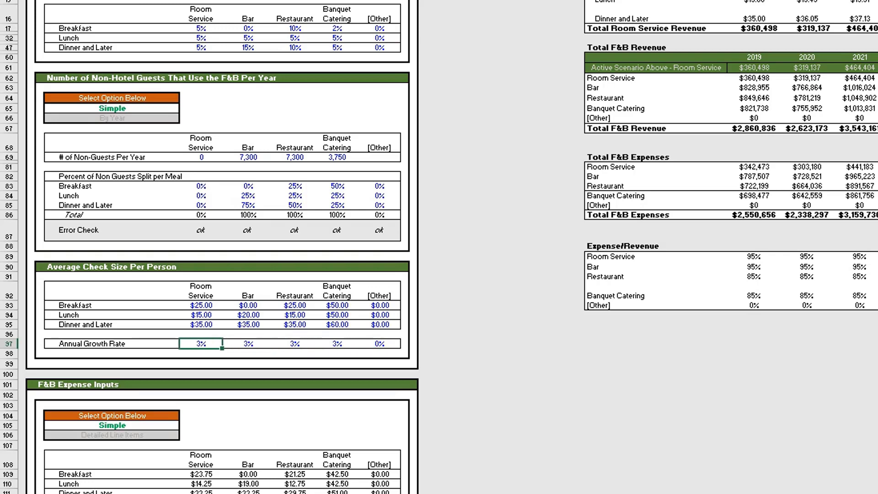
pyautogui.click(42, 354)
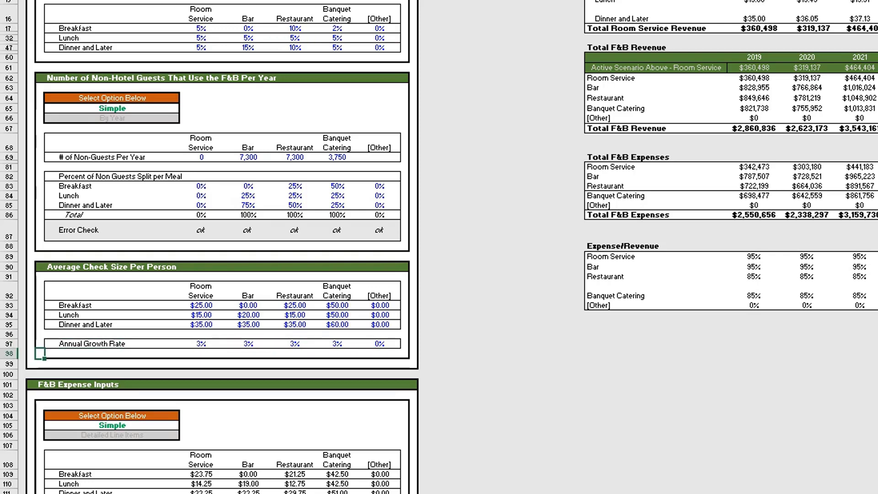
# - Review the Simple F&B expense row: 95% Room Service and 85% Banquet Catering of revenue
pyautogui.scroll(-3)
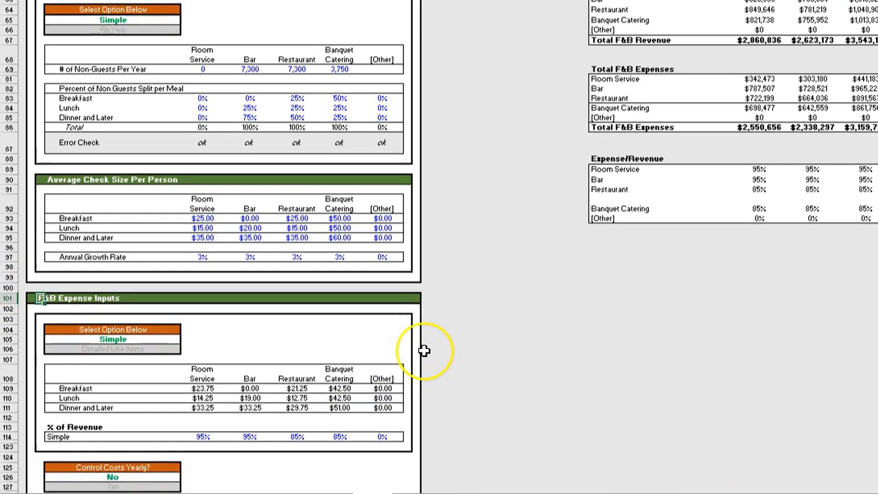
pyautogui.scroll(-3)
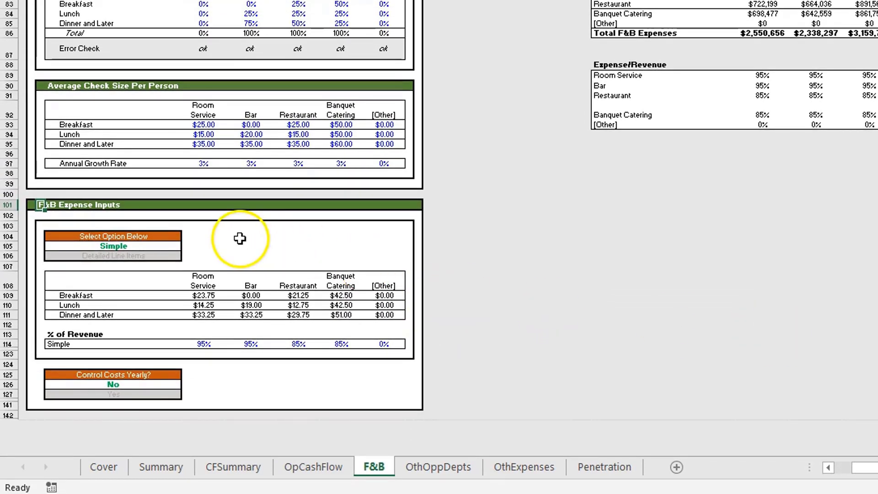
pyautogui.moveTo(286, 239)
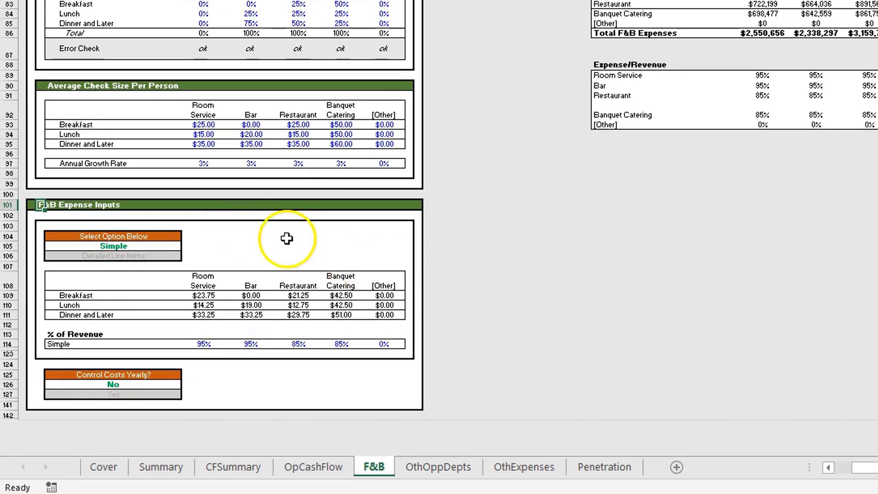
pyautogui.click(112, 236)
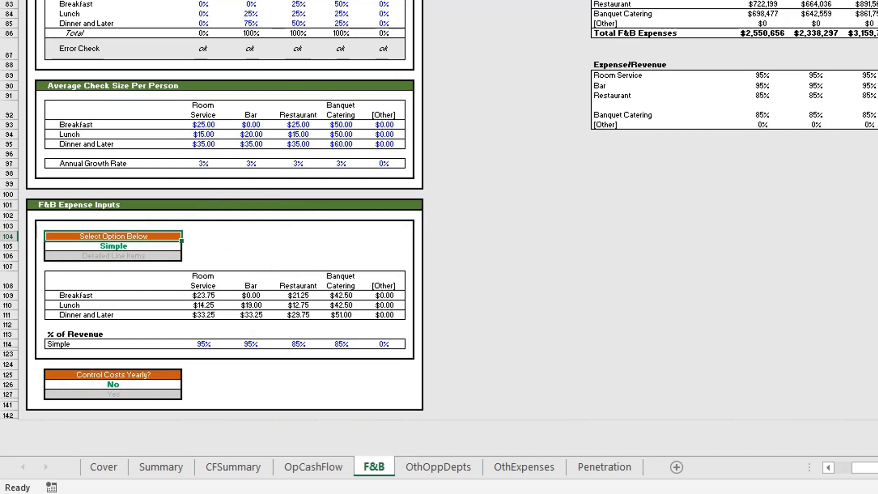
pyautogui.click(112, 314)
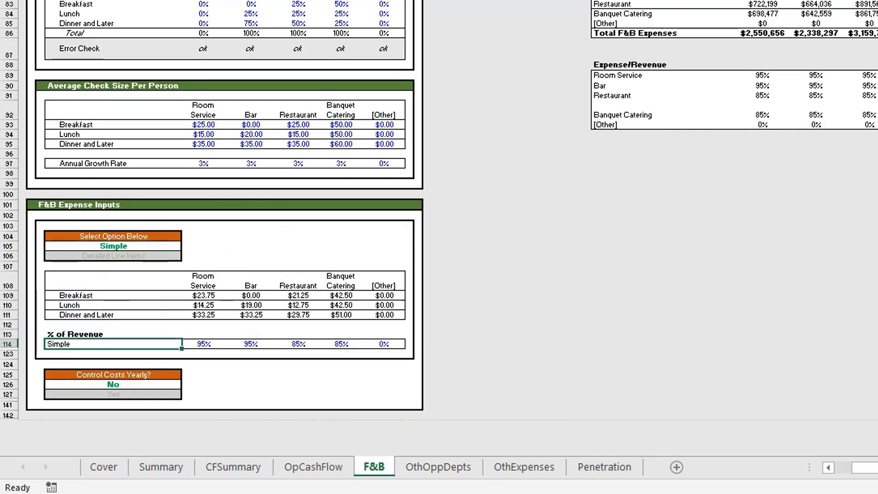
pyautogui.click(204, 344)
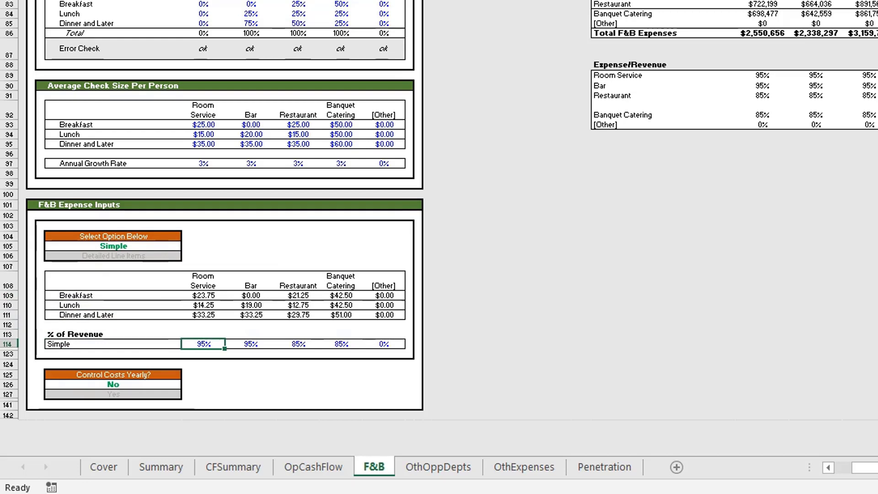
pyautogui.click(340, 344)
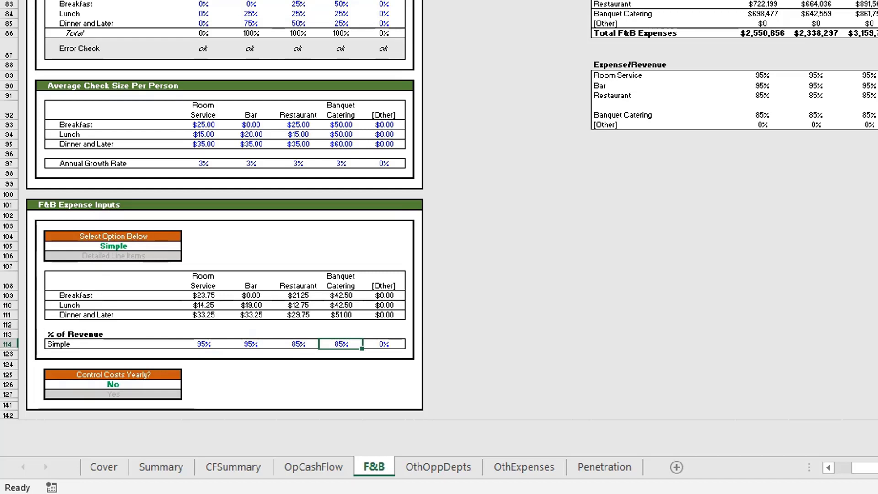
pyautogui.click(203, 343)
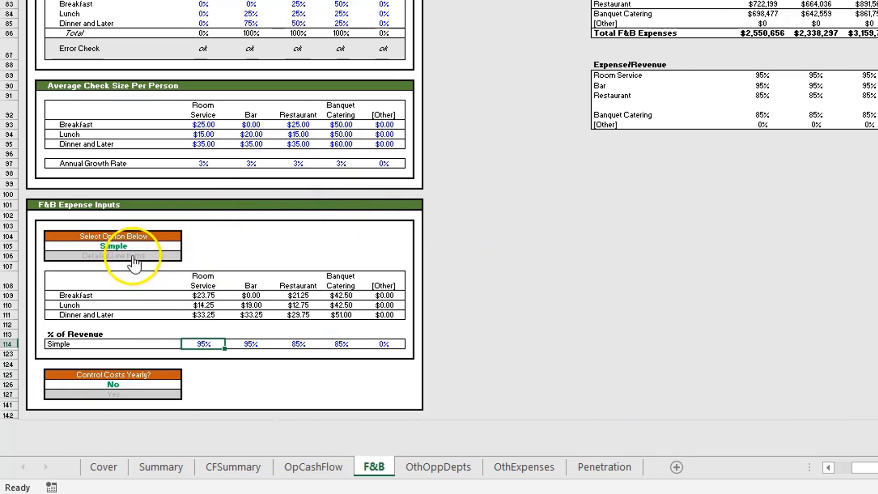
# - Set expenses to Detailed Line Items, inspect the Payroll line, and toggle Simple and back
pyautogui.click(112, 257)
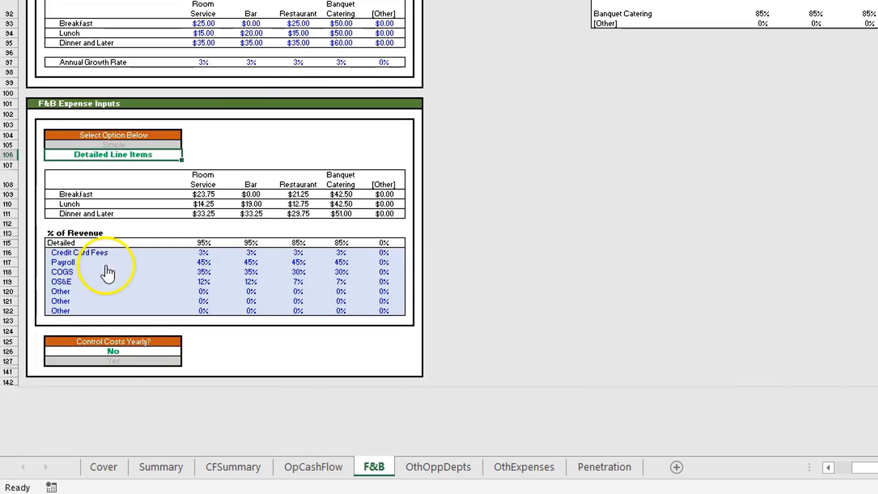
pyautogui.click(203, 252)
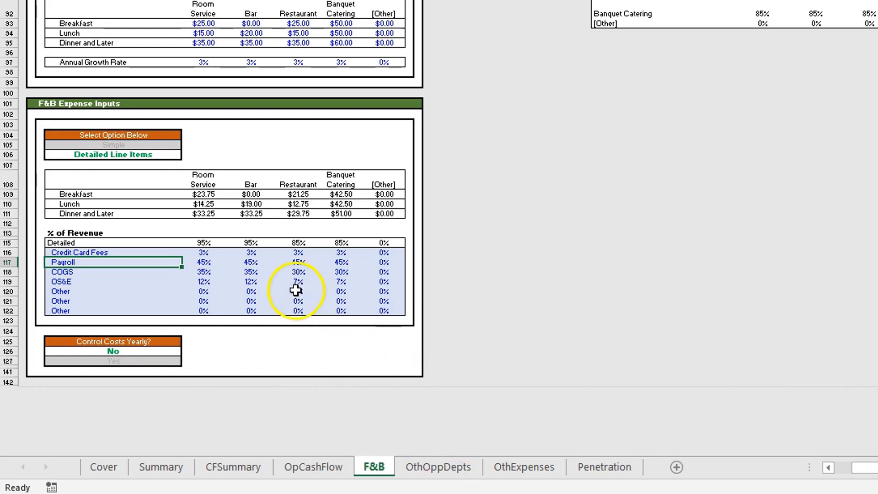
pyautogui.moveTo(180, 232)
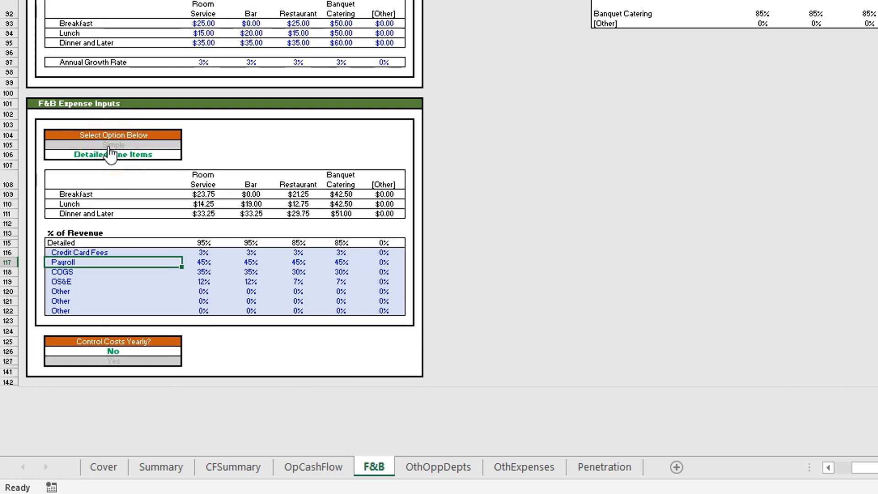
pyautogui.click(113, 144)
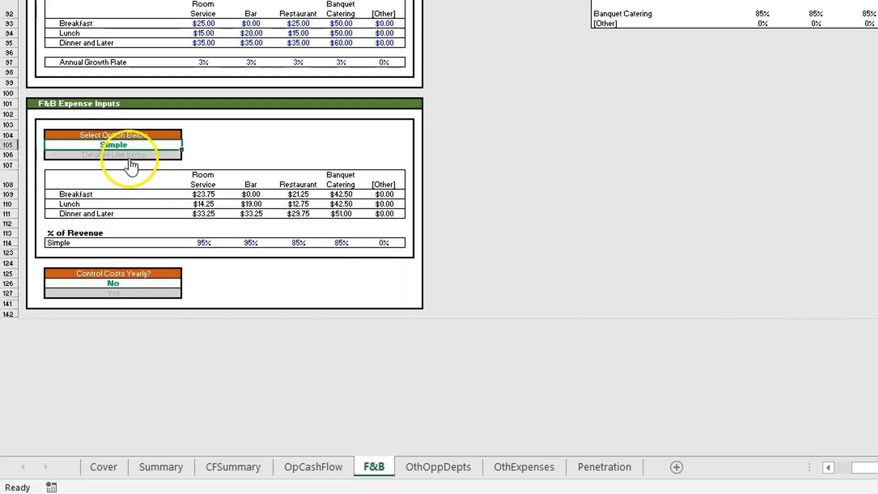
pyautogui.click(113, 155)
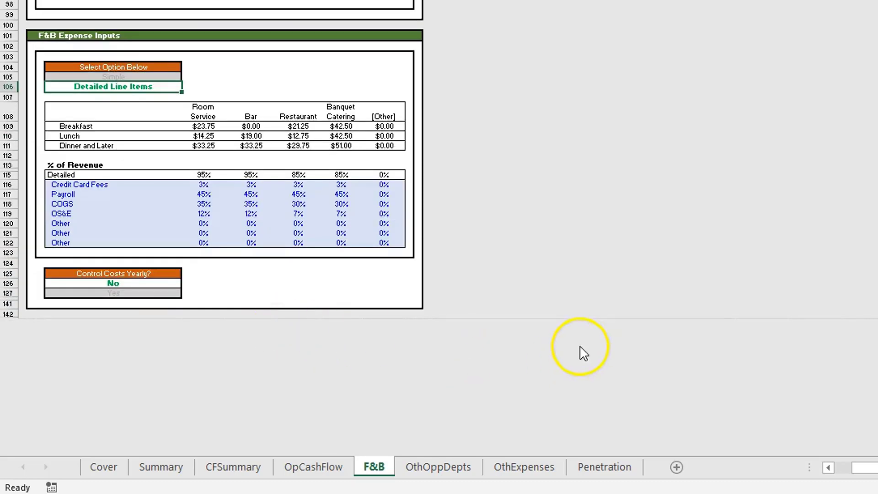
pyautogui.moveTo(248, 236)
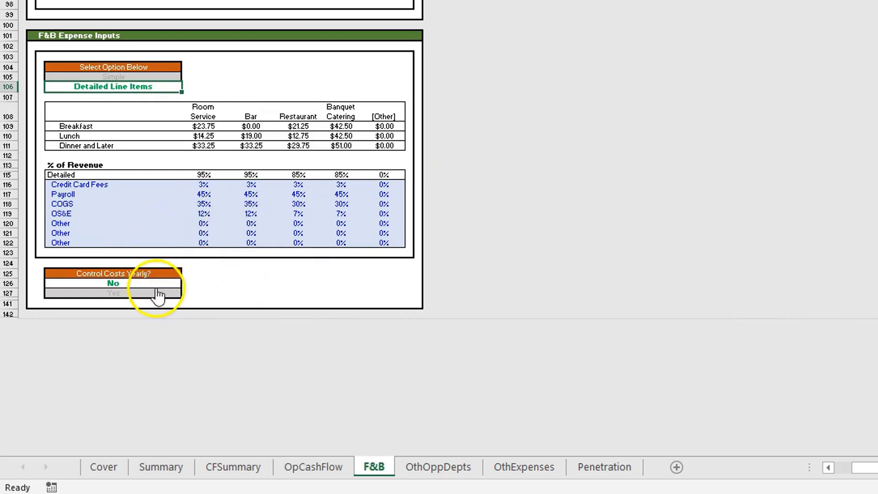
# - Set Control Costs Yearly to Yes and review Room Service percentages for 2022 and later years
pyautogui.click(113, 293)
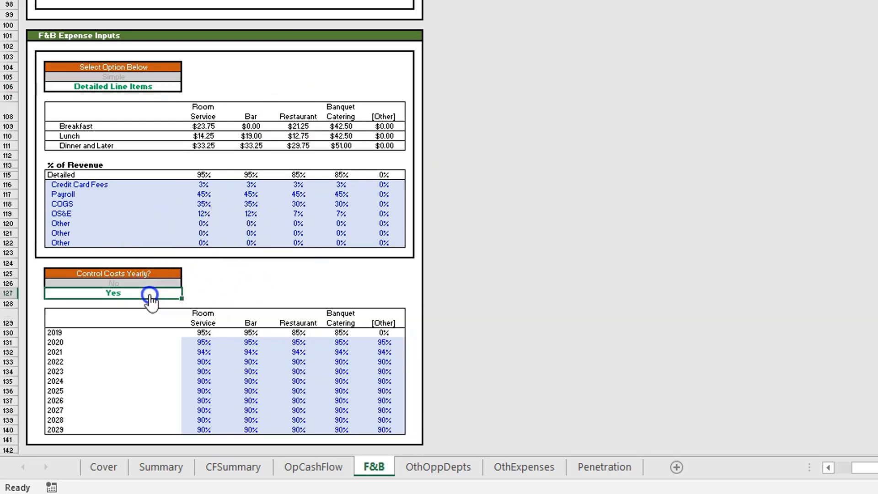
pyautogui.scroll(3)
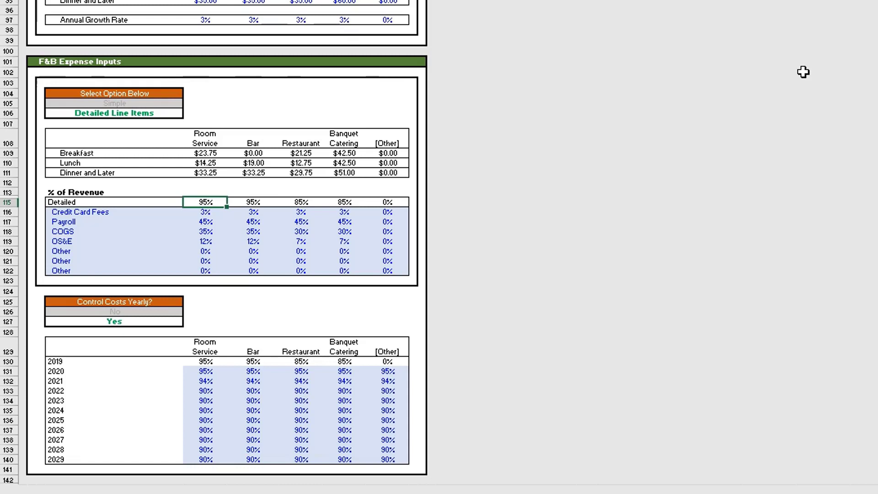
pyautogui.click(204, 345)
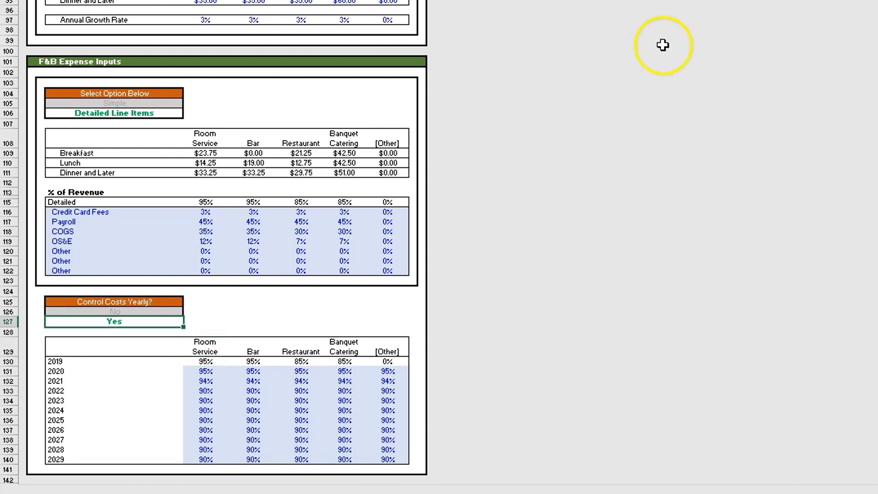
pyautogui.moveTo(198, 370)
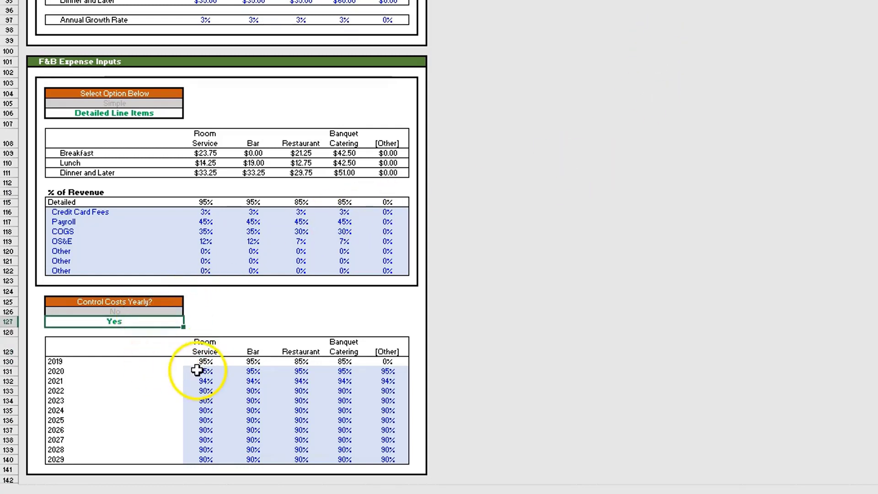
pyautogui.moveTo(210, 409)
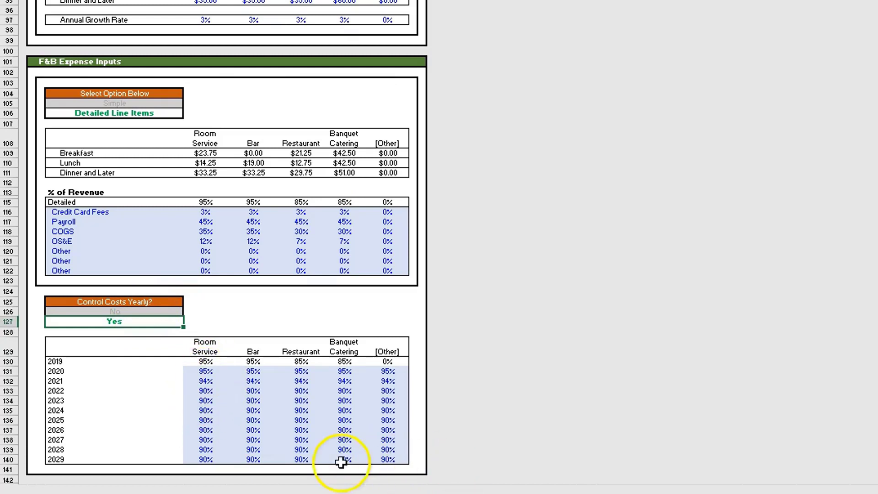
pyautogui.click(205, 390)
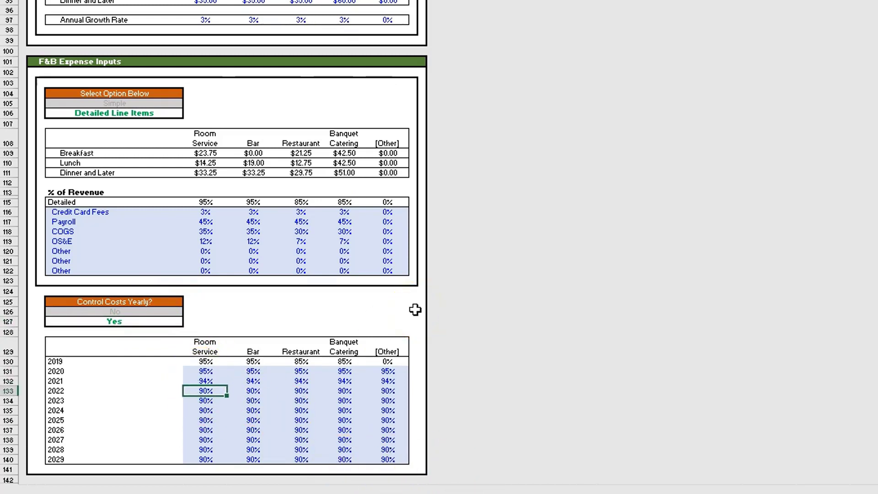
pyautogui.click(204, 440)
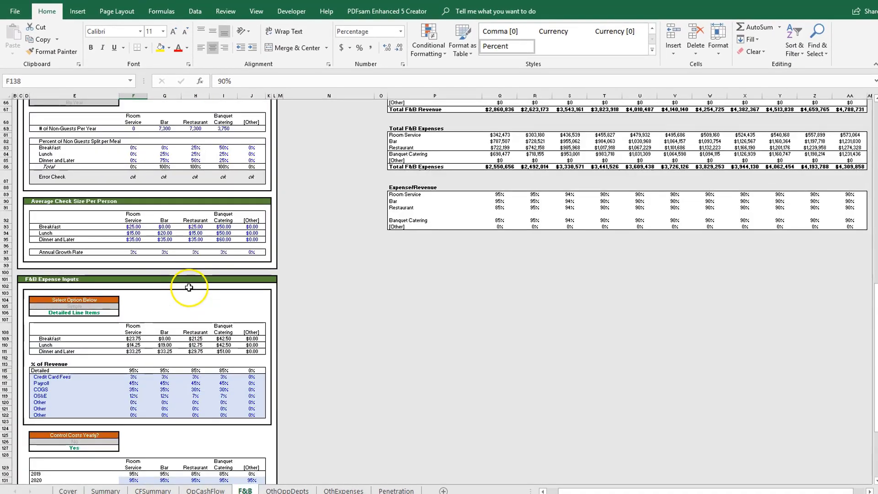
# - Show the Restaurant cash flow, review Total F&B Revenue and Expense/Revenue tables, then go to OthOppDepts
pyautogui.scroll(3)
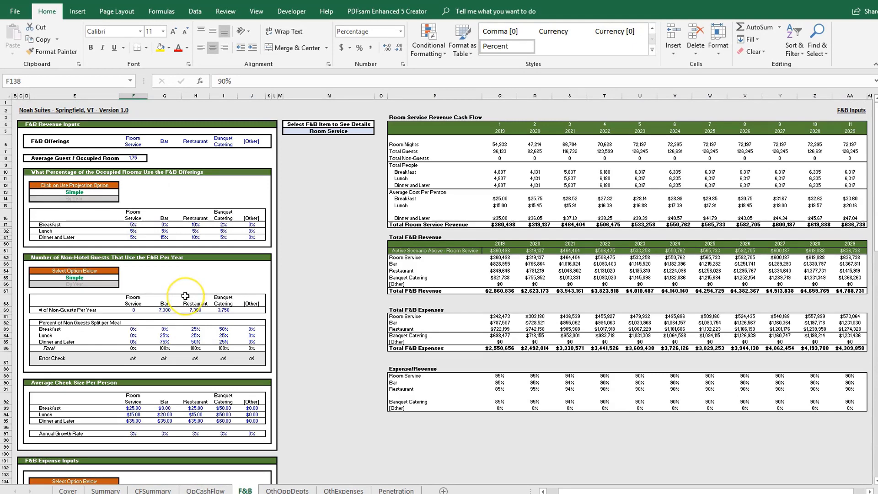
pyautogui.moveTo(341, 135)
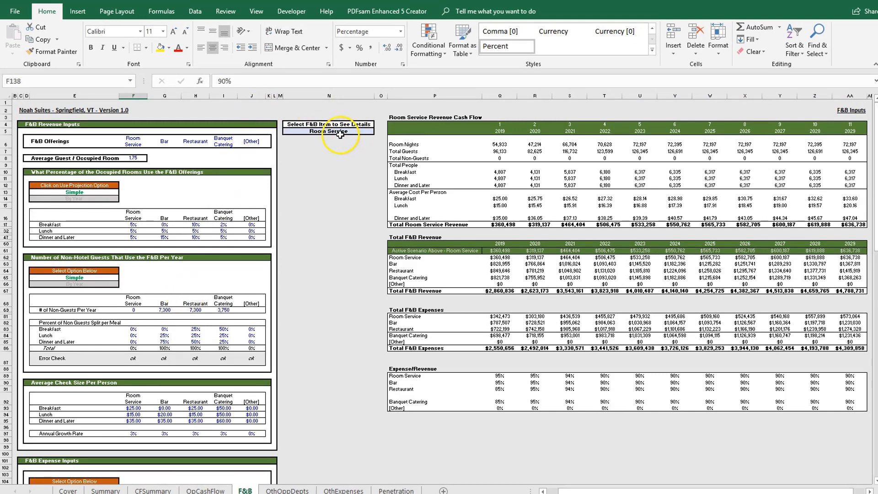
pyautogui.click(327, 131)
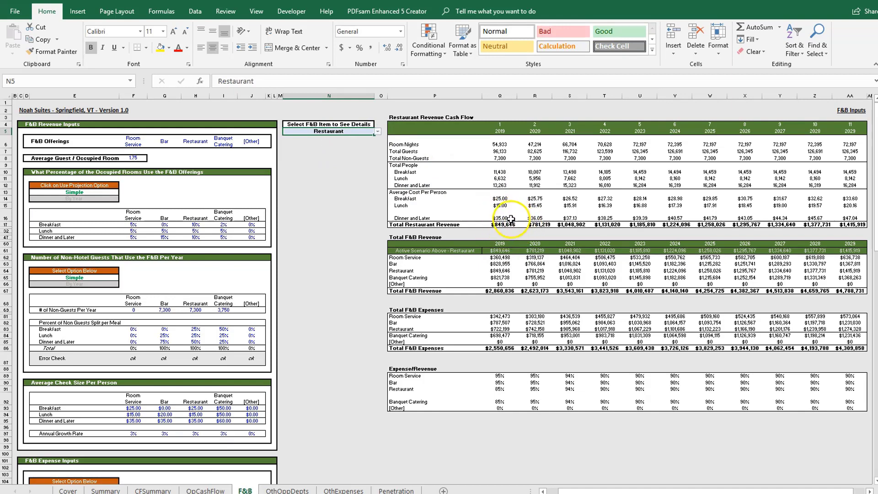
pyautogui.moveTo(484, 198)
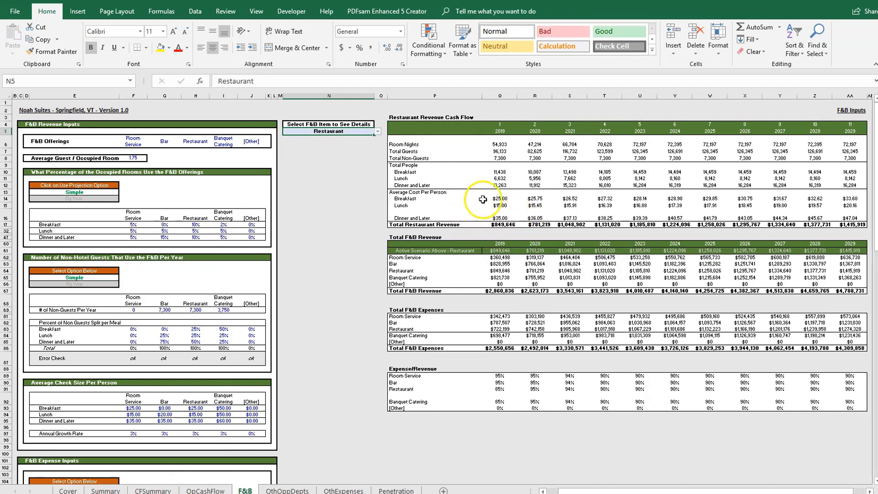
pyautogui.moveTo(391, 238)
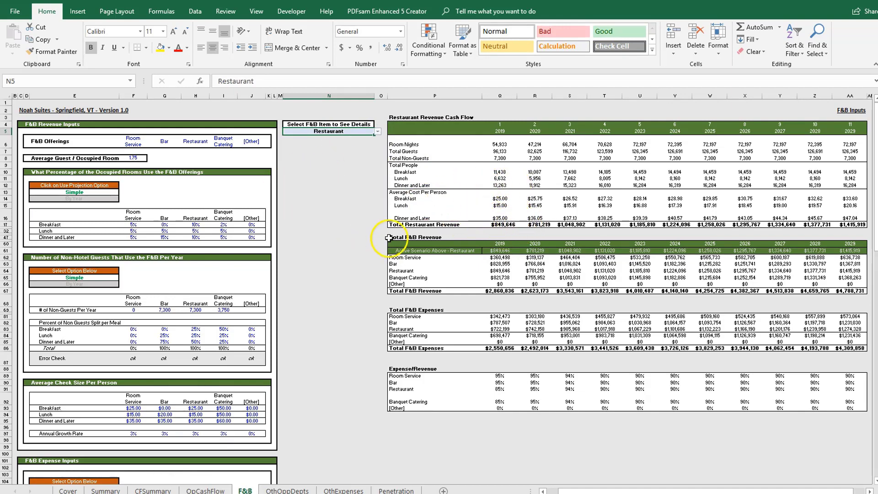
pyautogui.click(435, 240)
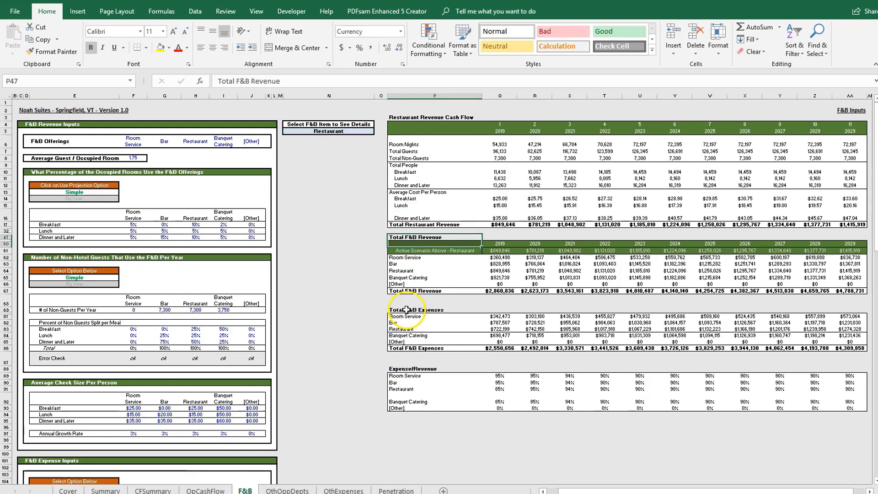
pyautogui.click(408, 369)
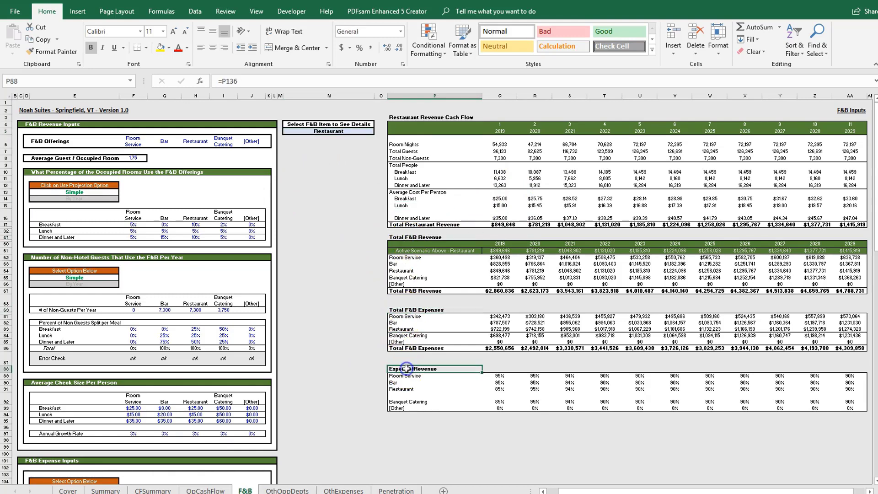
pyautogui.moveTo(386, 276)
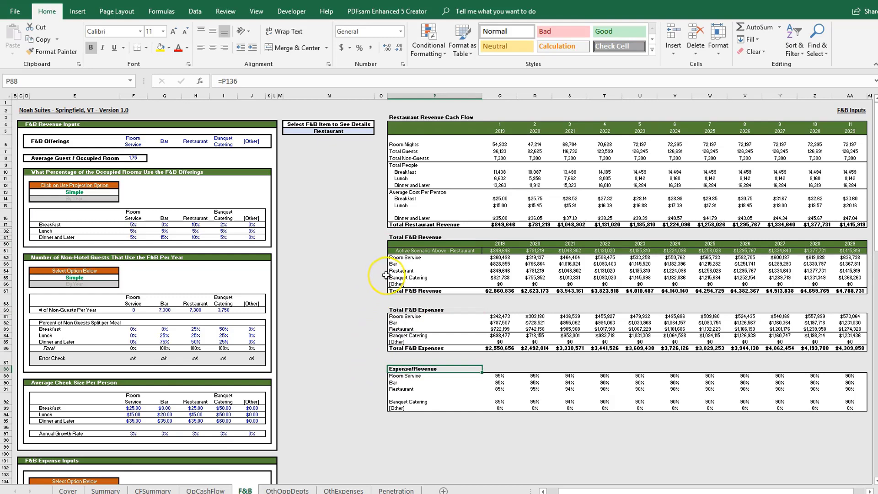
pyautogui.moveTo(324, 235)
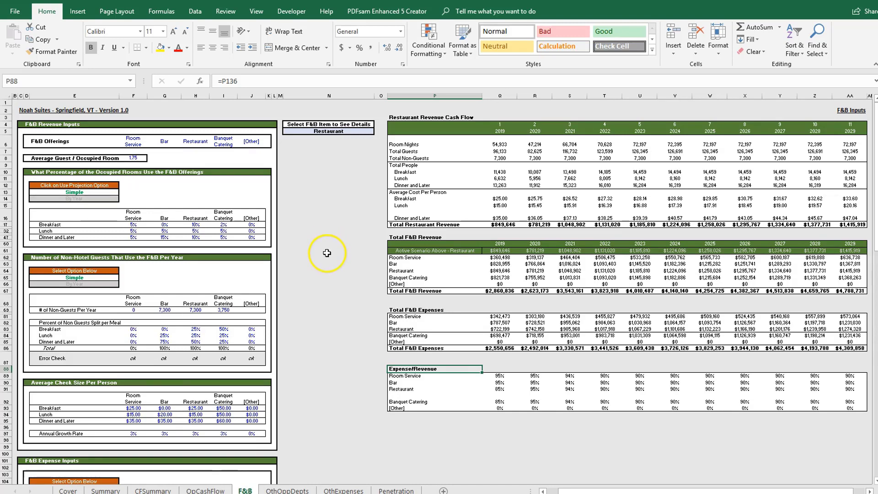
pyautogui.moveTo(327, 253)
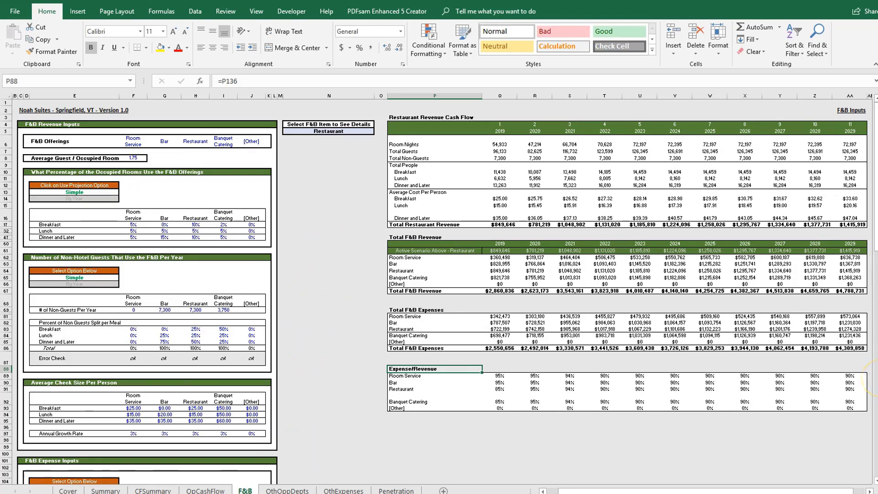
pyautogui.click(287, 491)
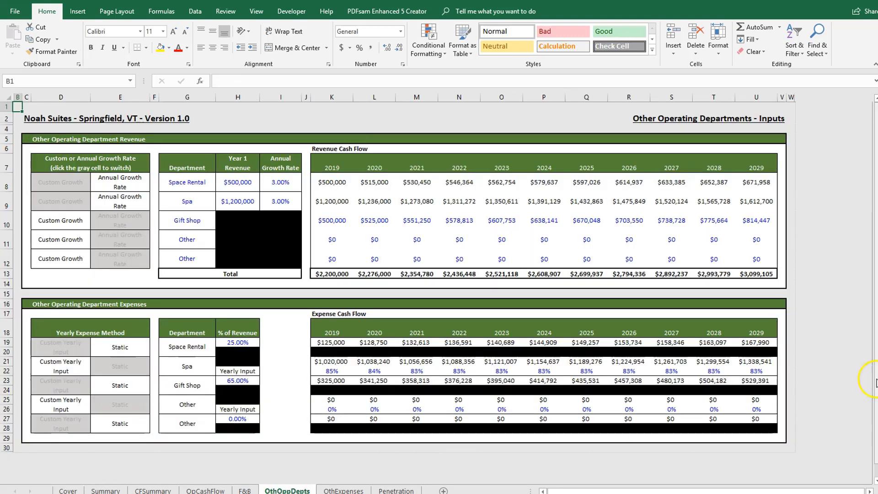